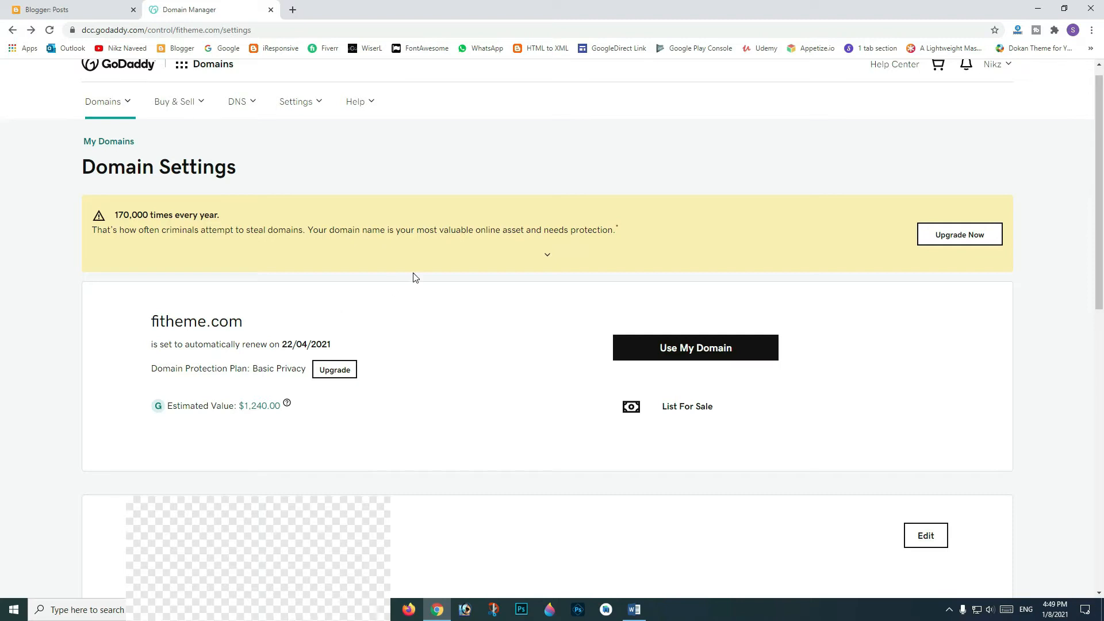
# Open the DNS Management page for fitheme.com from Additional Settings.
pyautogui.scroll(-3)
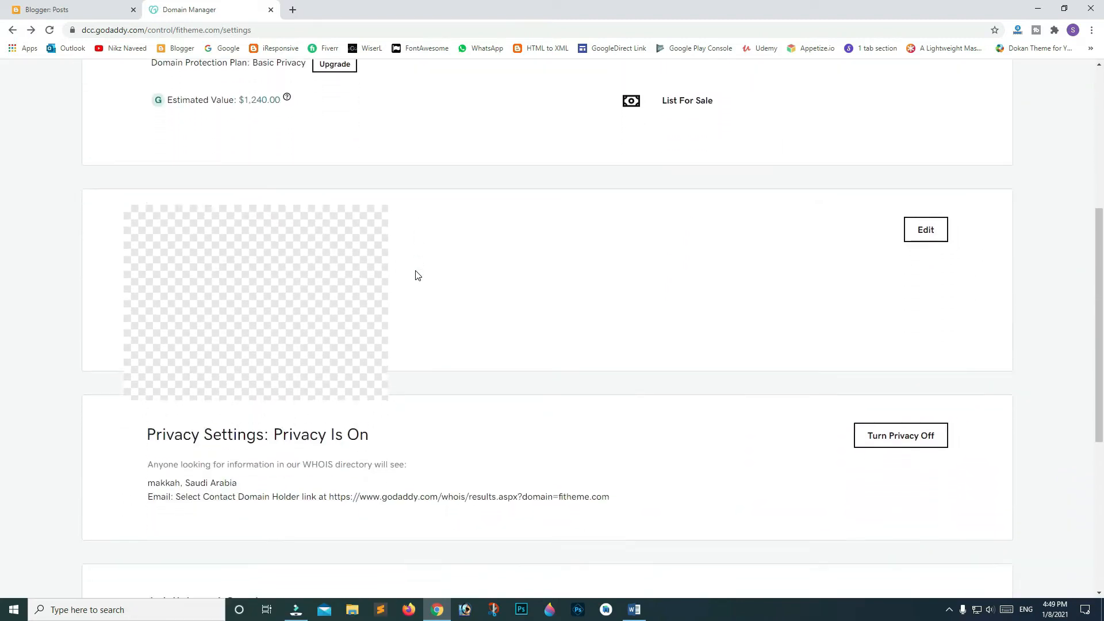
pyautogui.scroll(-3)
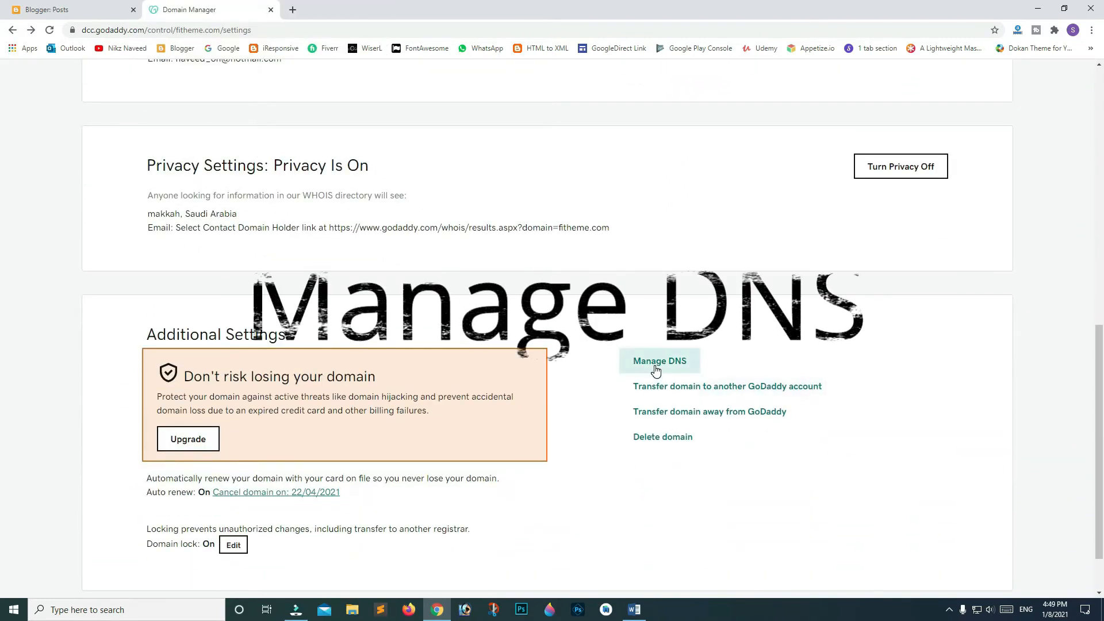
pyautogui.click(659, 361)
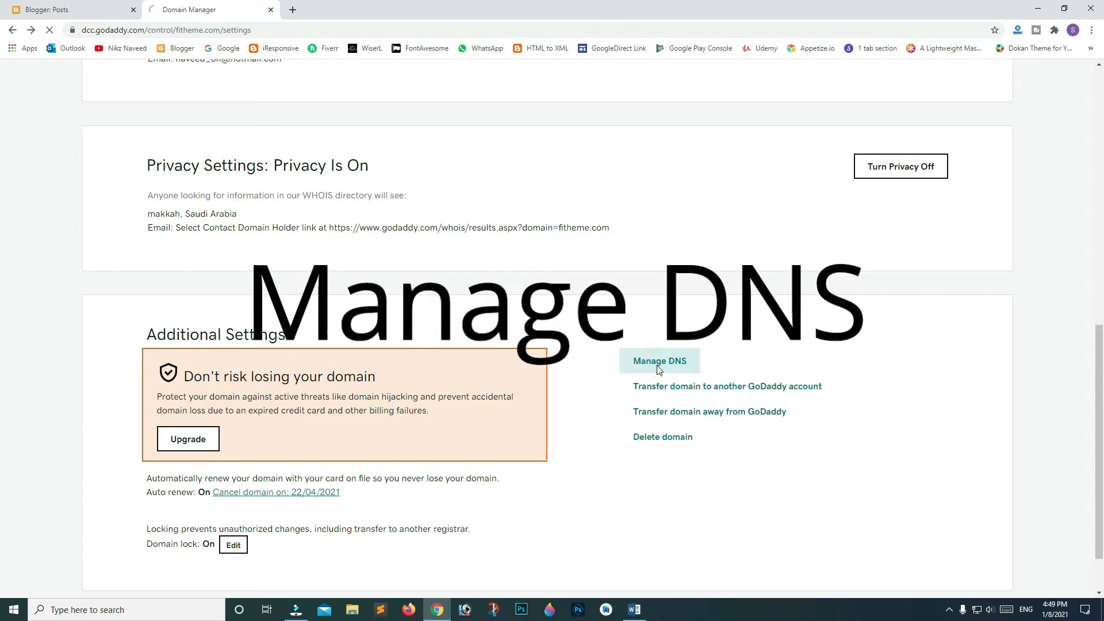
pyautogui.click(658, 361)
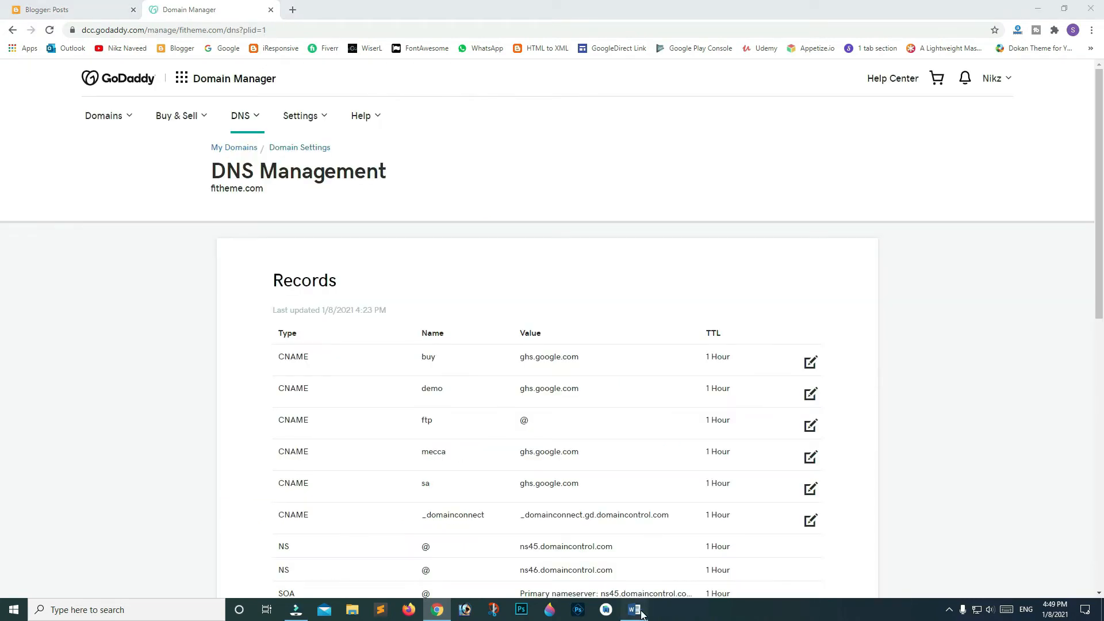
# Copy the Google IP address from the Word notes and return to the browser.
pyautogui.click(633, 610)
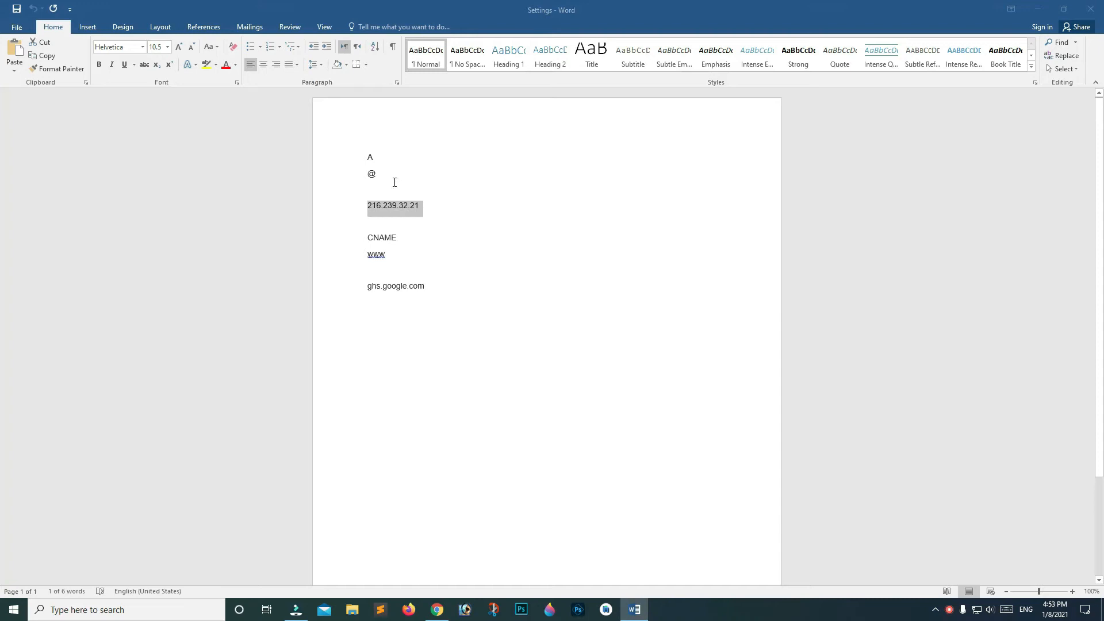
pyautogui.rightClick(393, 205)
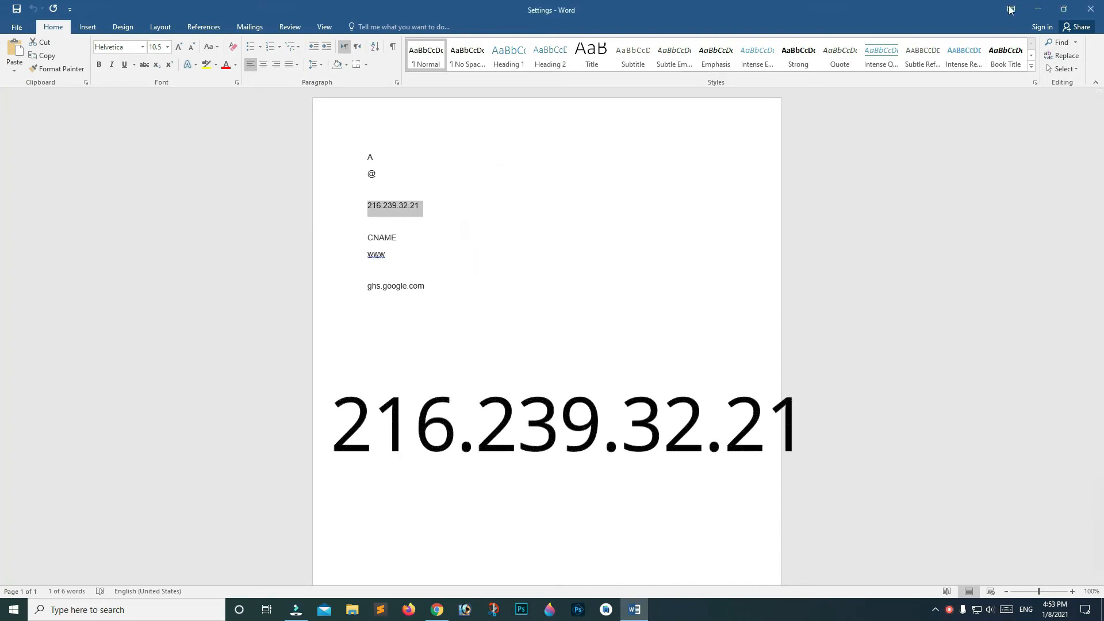
pyautogui.click(436, 609)
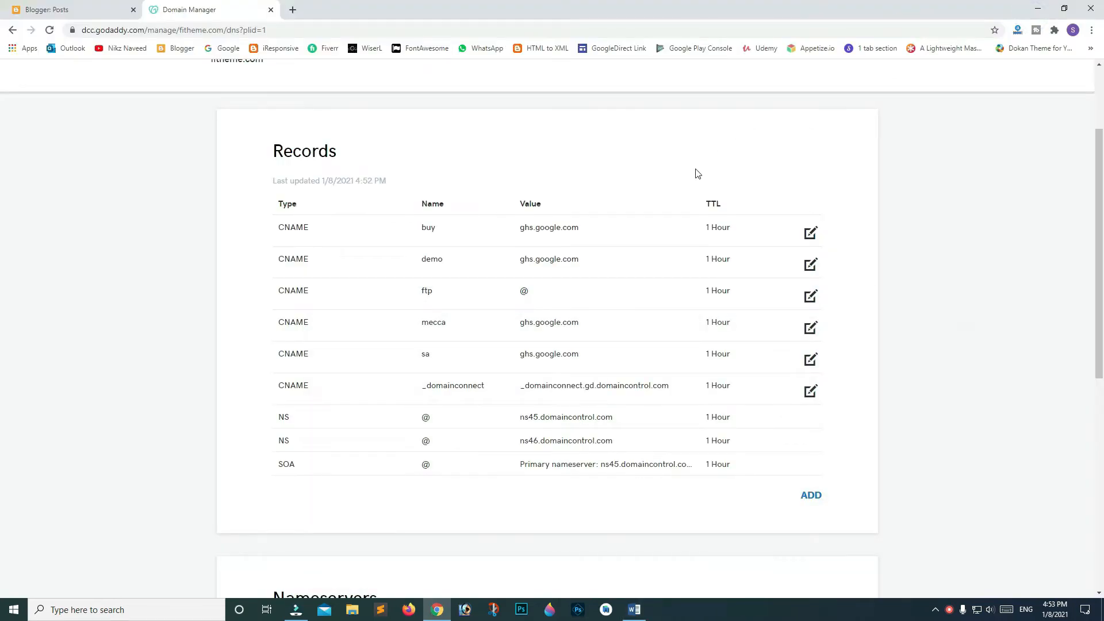
pyautogui.moveTo(700, 311)
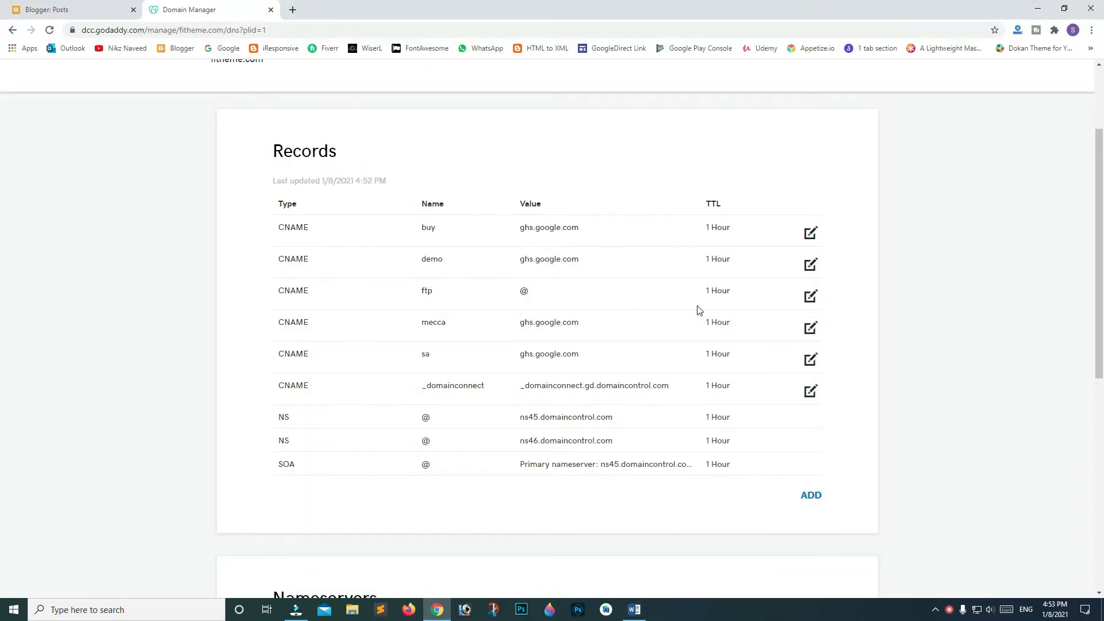
# Add an A record for host @ pointing to 216.239.32.21.
pyautogui.scroll(-3)
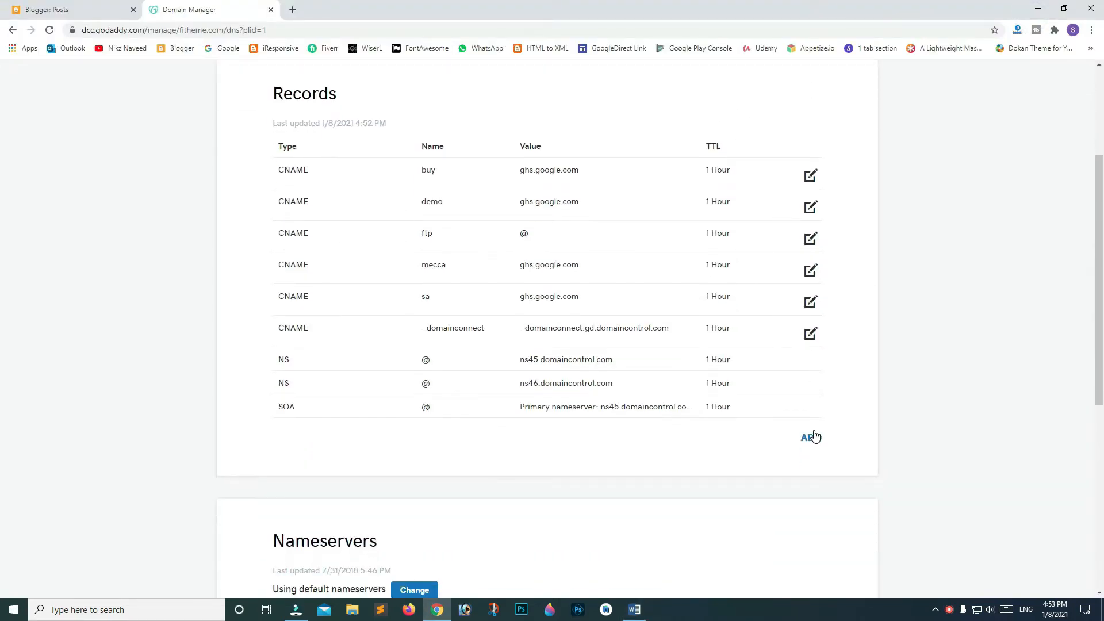
pyautogui.click(809, 437)
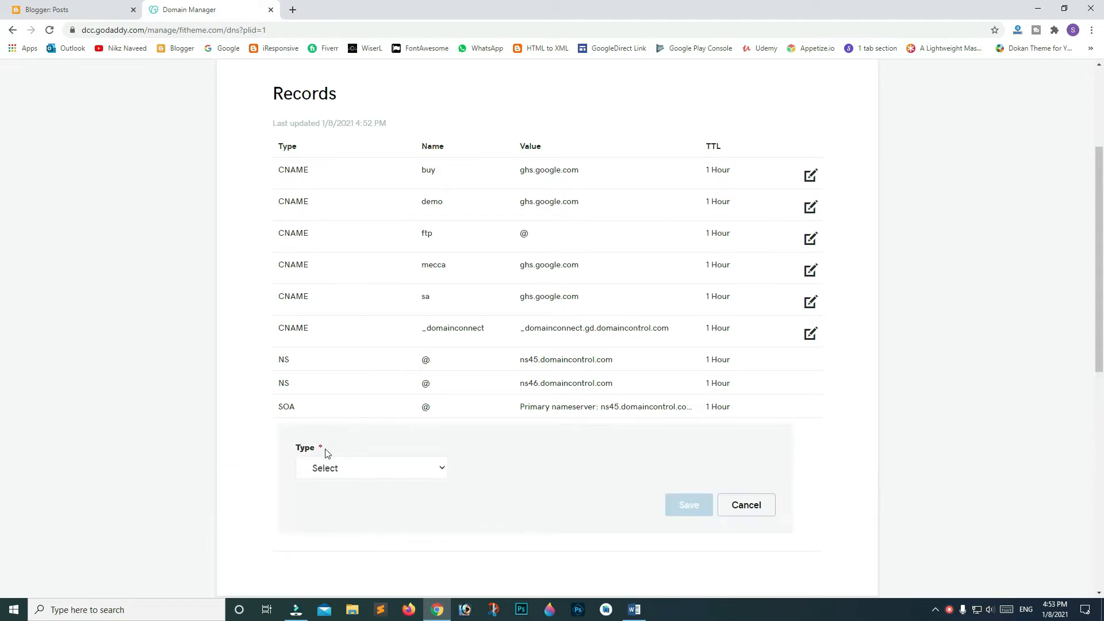
pyautogui.click(371, 467)
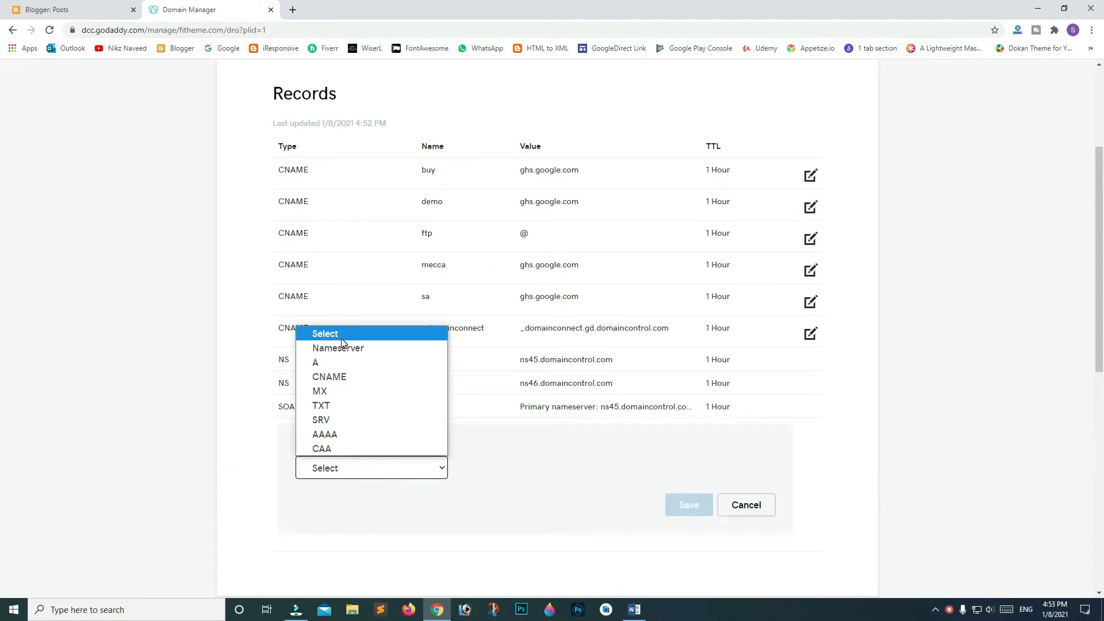
pyautogui.click(316, 362)
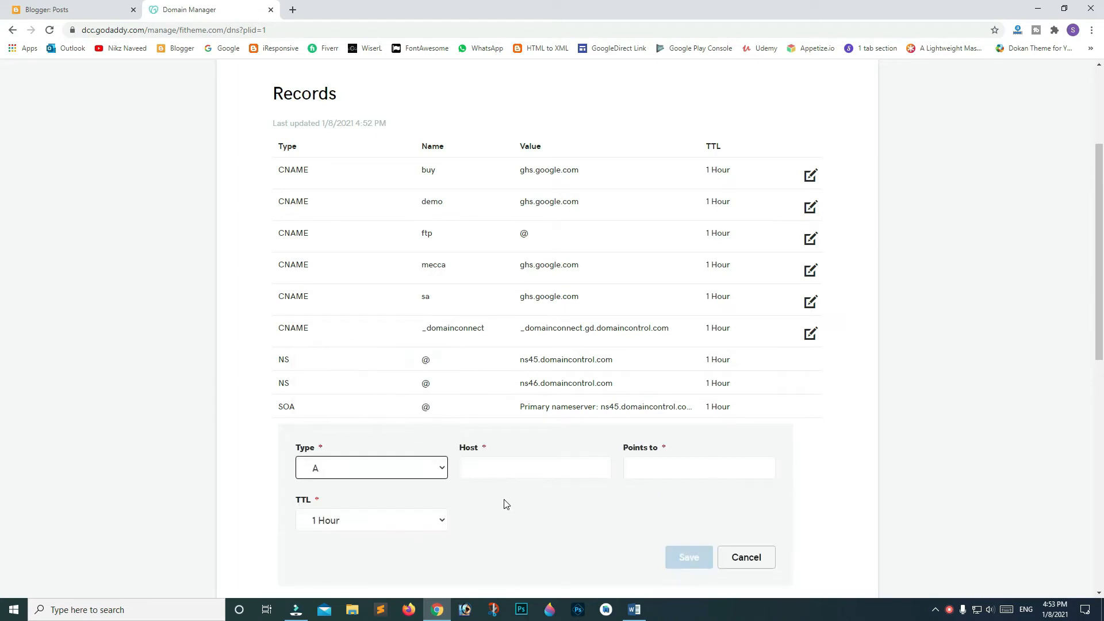
pyautogui.click(534, 467)
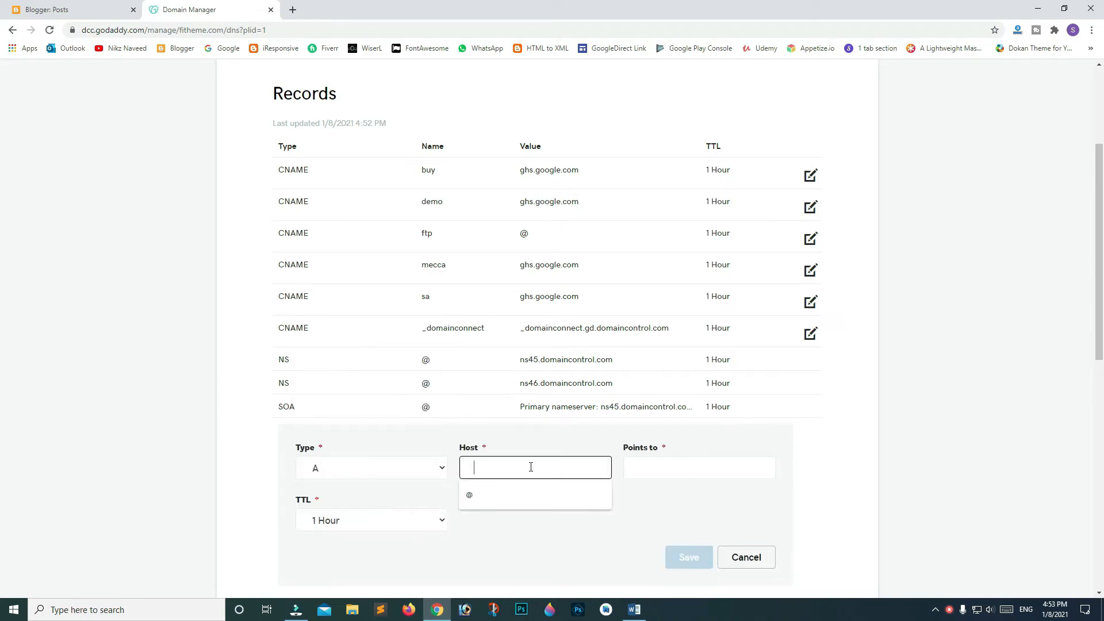
pyautogui.click(470, 494)
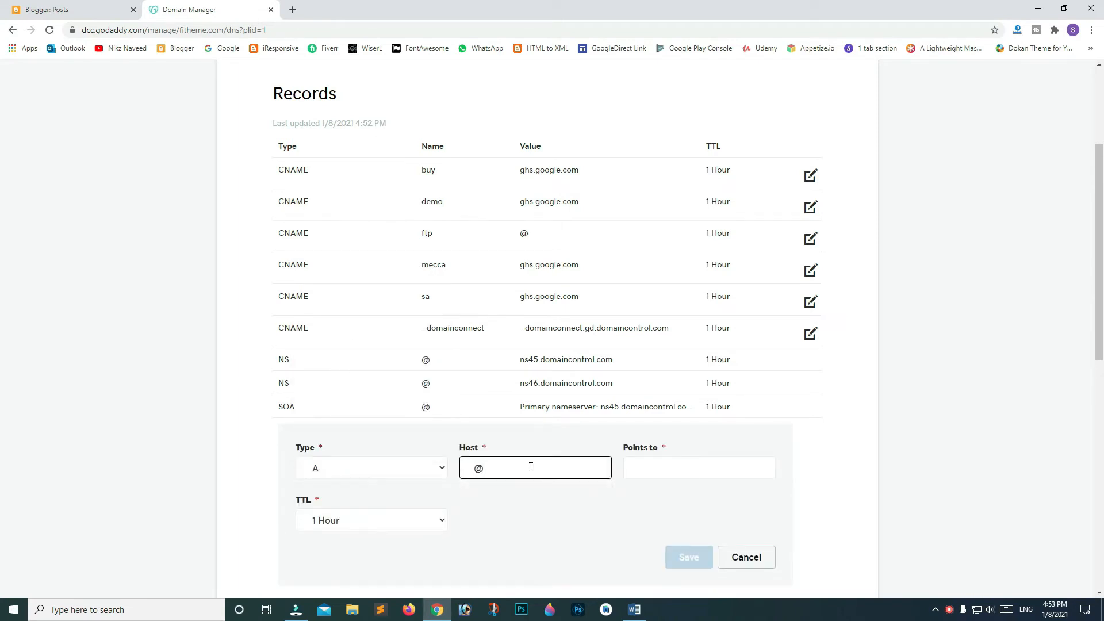
pyautogui.click(697, 467)
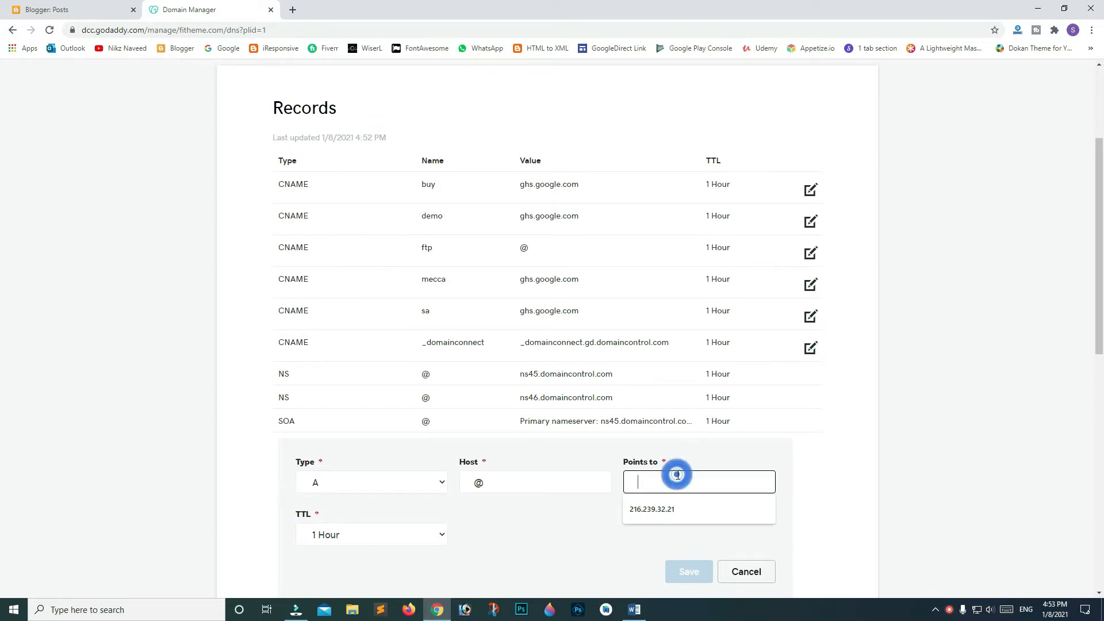
pyautogui.click(676, 482)
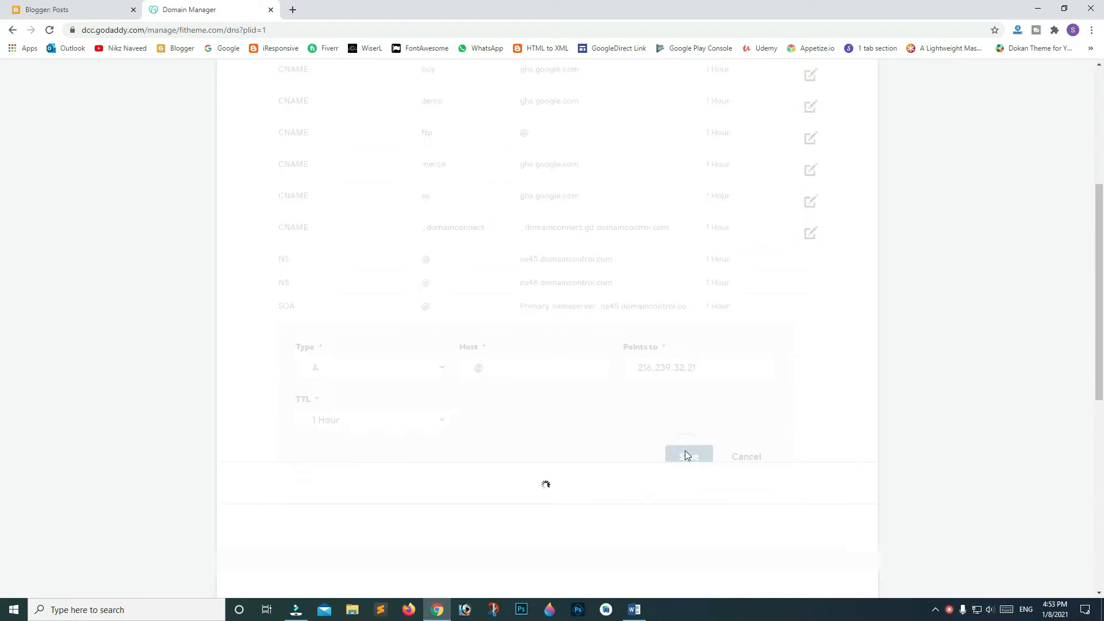
pyautogui.click(688, 456)
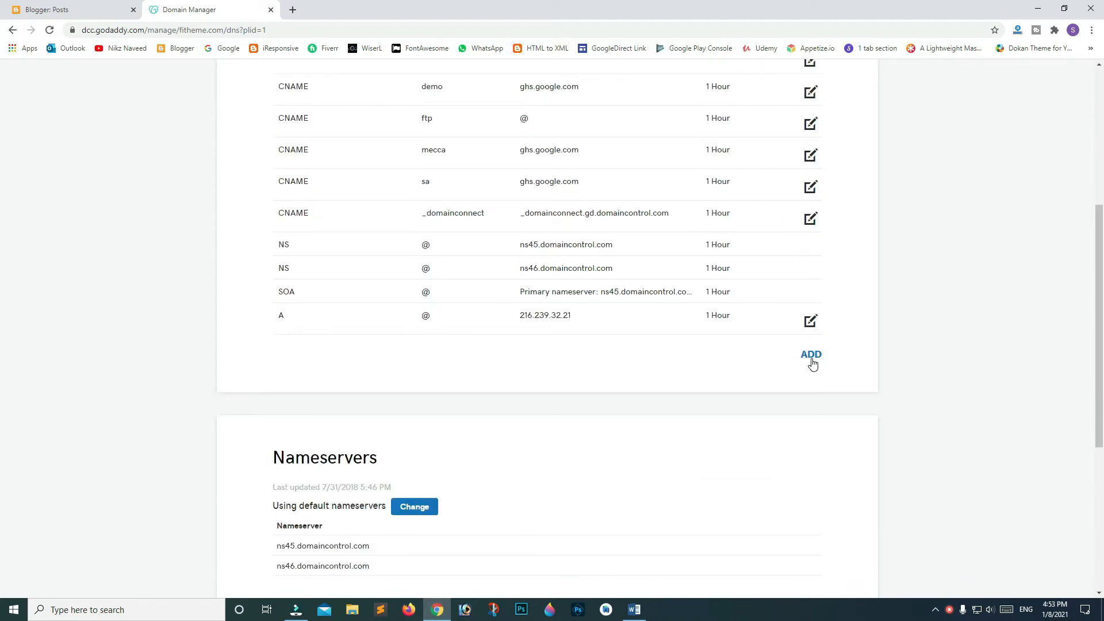
# Add a second A record for @ pointing to 216.239.34.21.
pyautogui.click(811, 354)
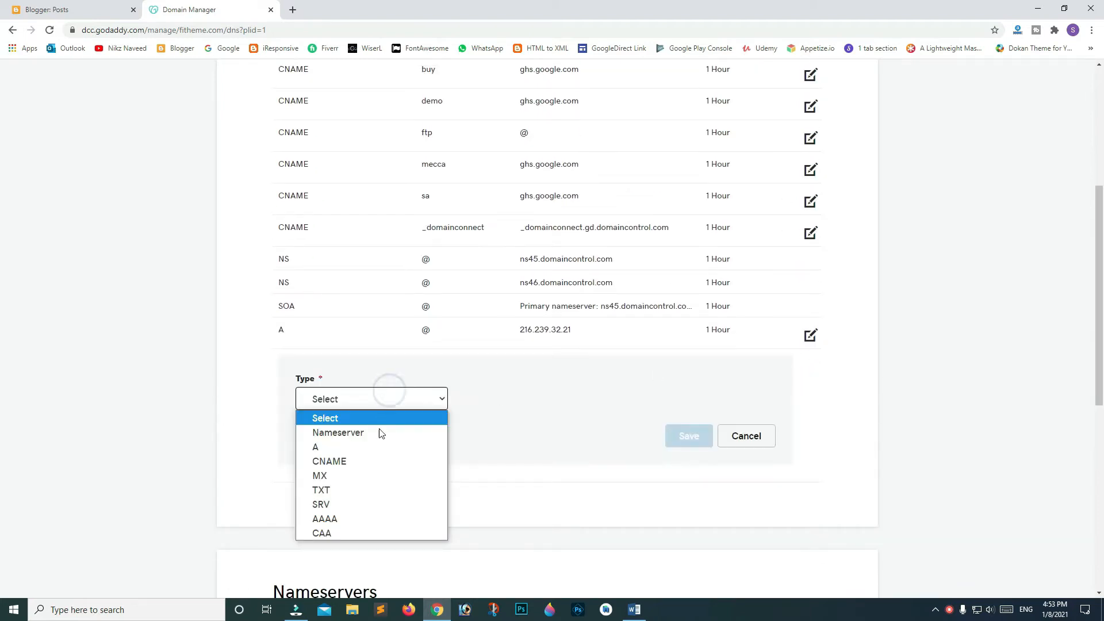
pyautogui.click(315, 447)
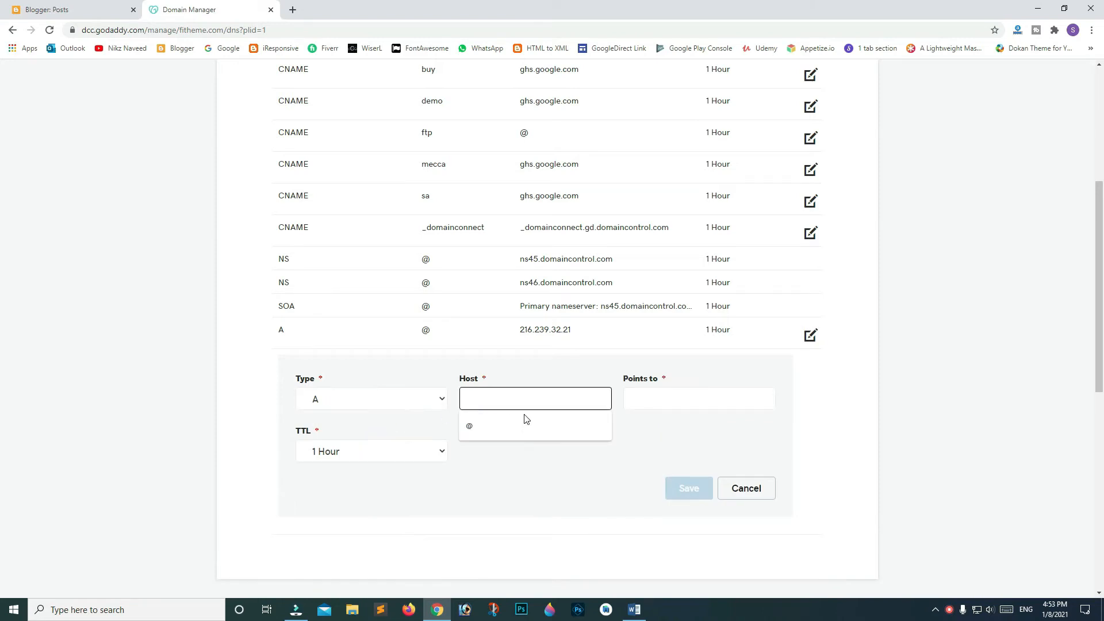
pyautogui.click(698, 398)
pyautogui.write('216.239.34.21')
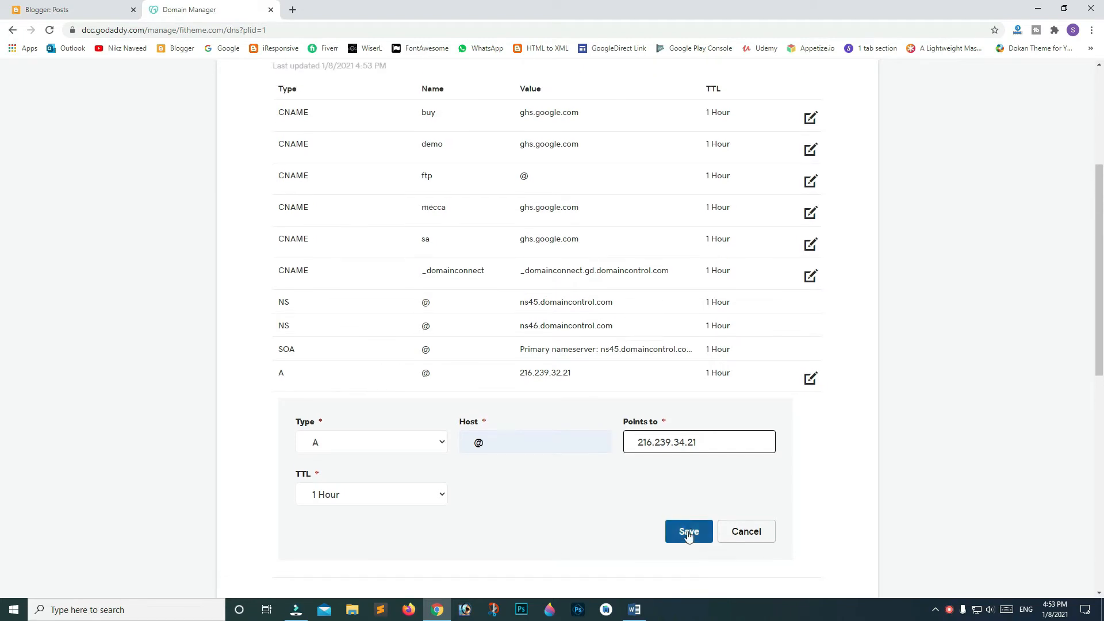
pyautogui.click(688, 531)
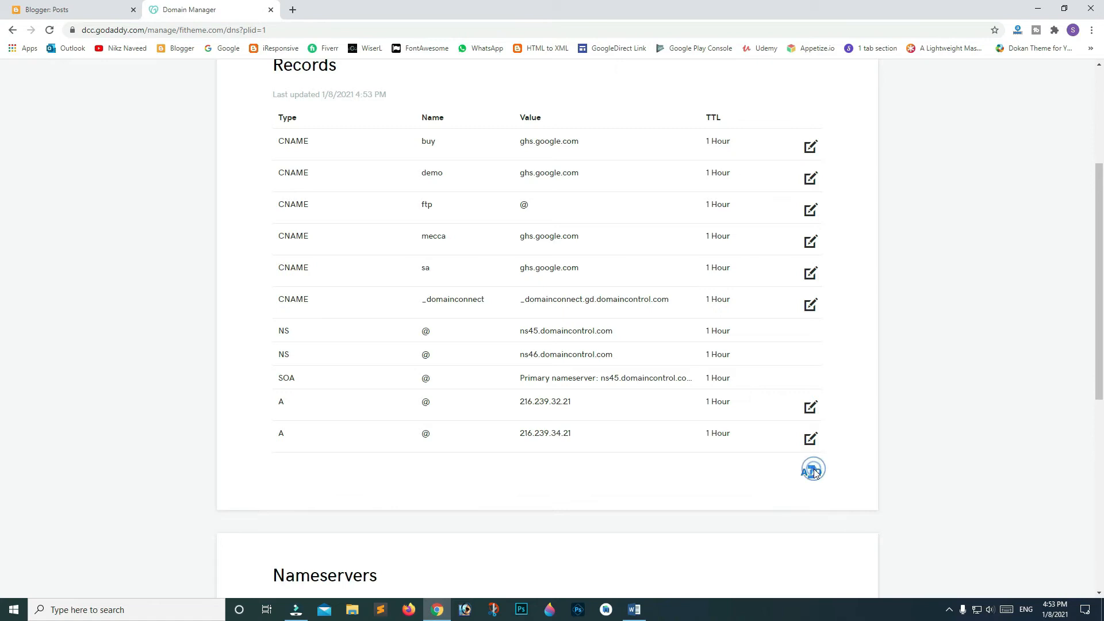
# Add a third A record for @ pointing to 216.239.36.21.
pyautogui.click(812, 469)
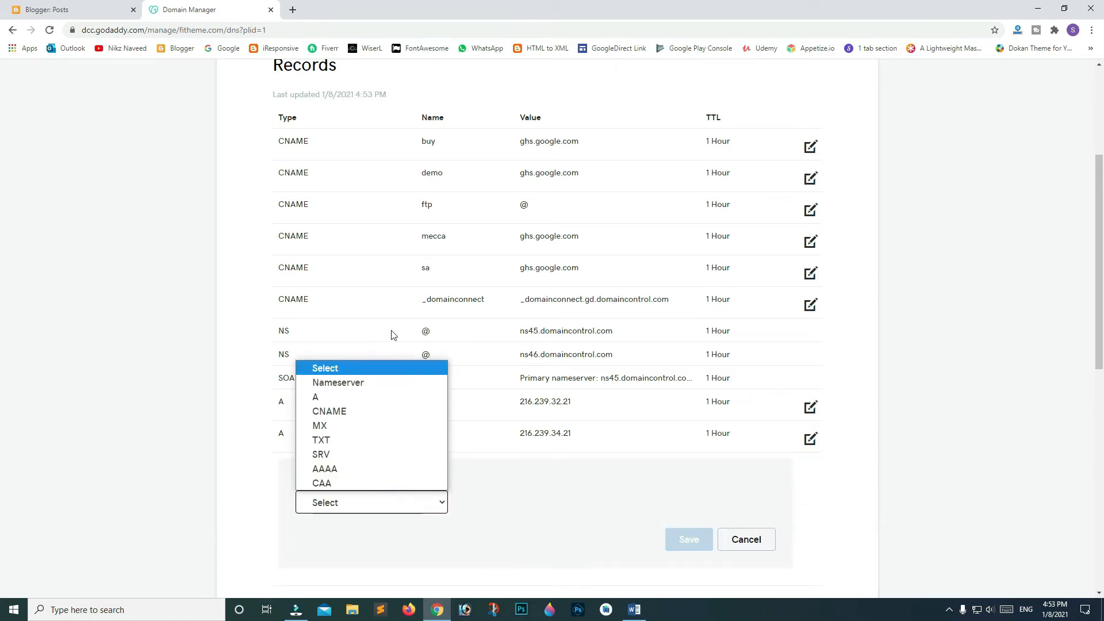
pyautogui.click(316, 396)
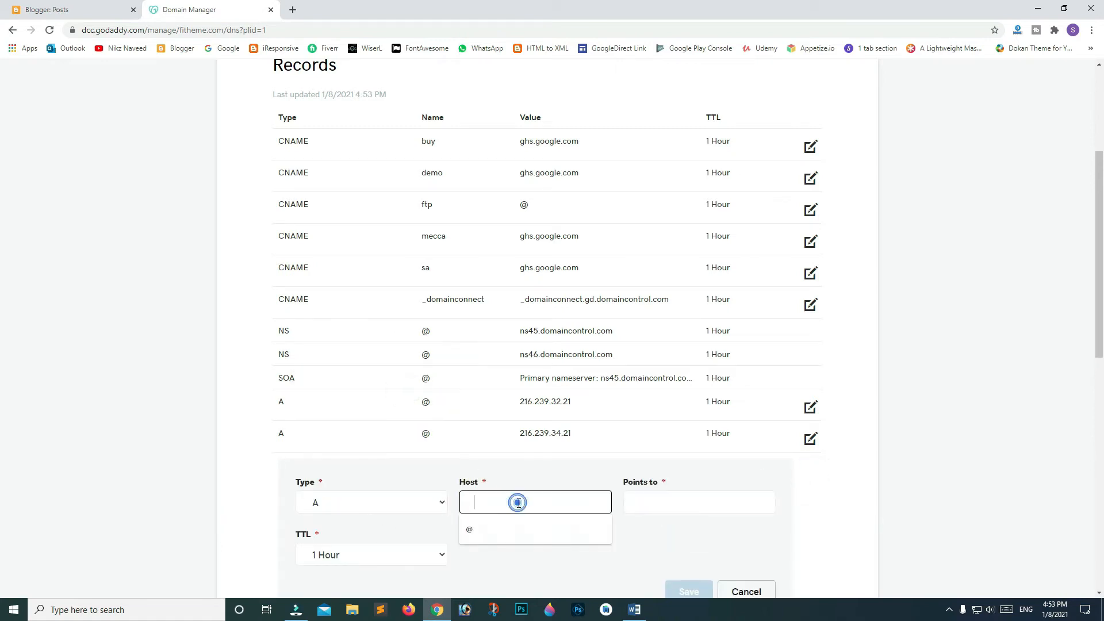
pyautogui.click(698, 502)
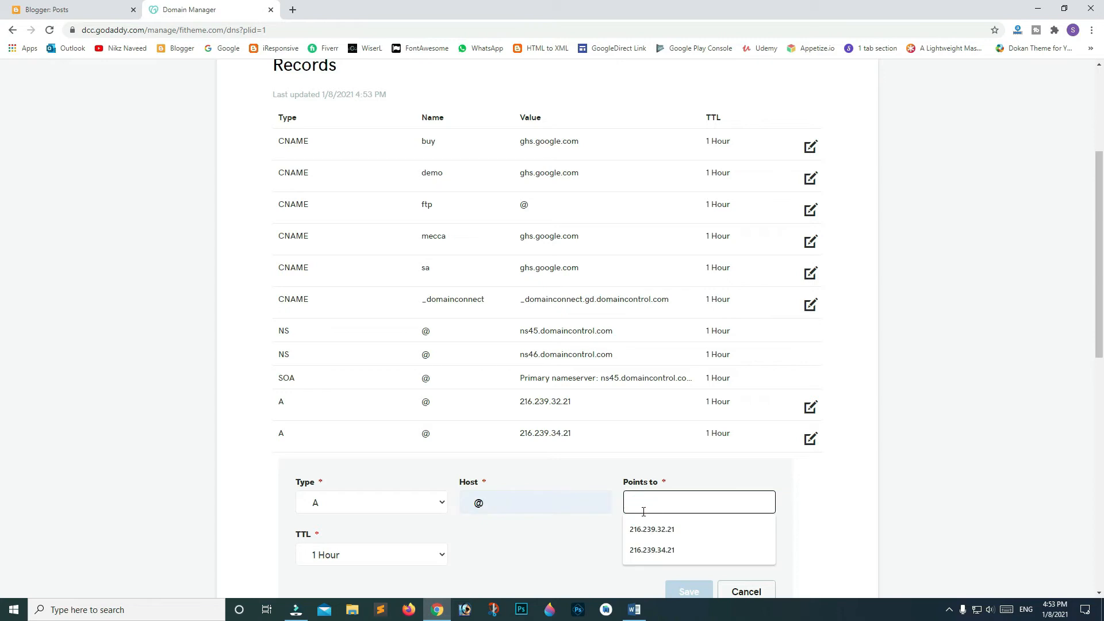
pyautogui.click(650, 529)
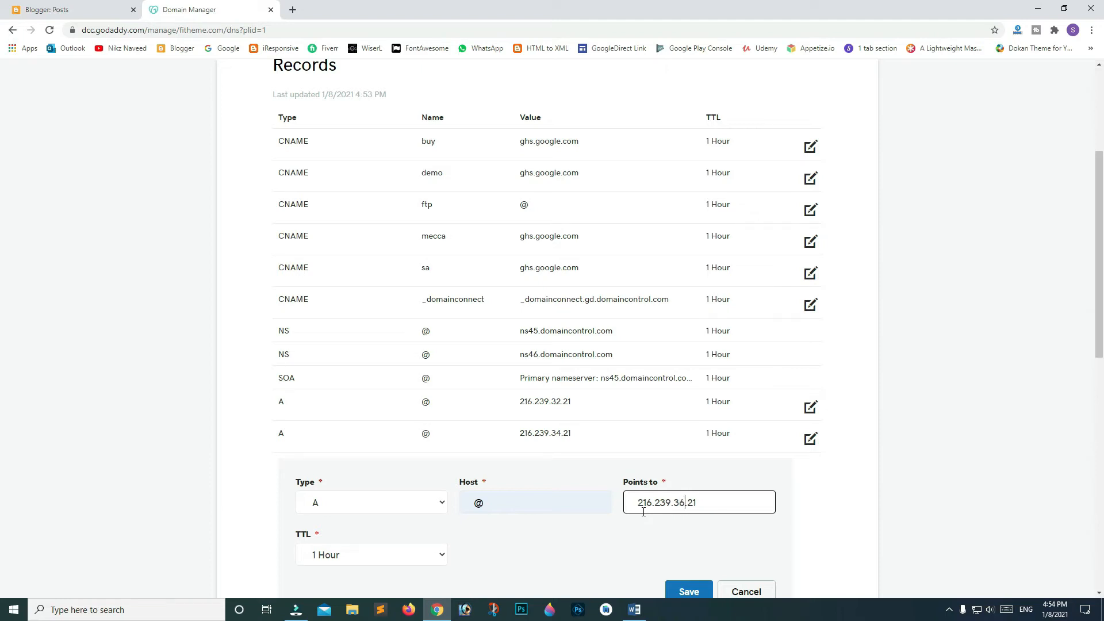
pyautogui.scroll(-3)
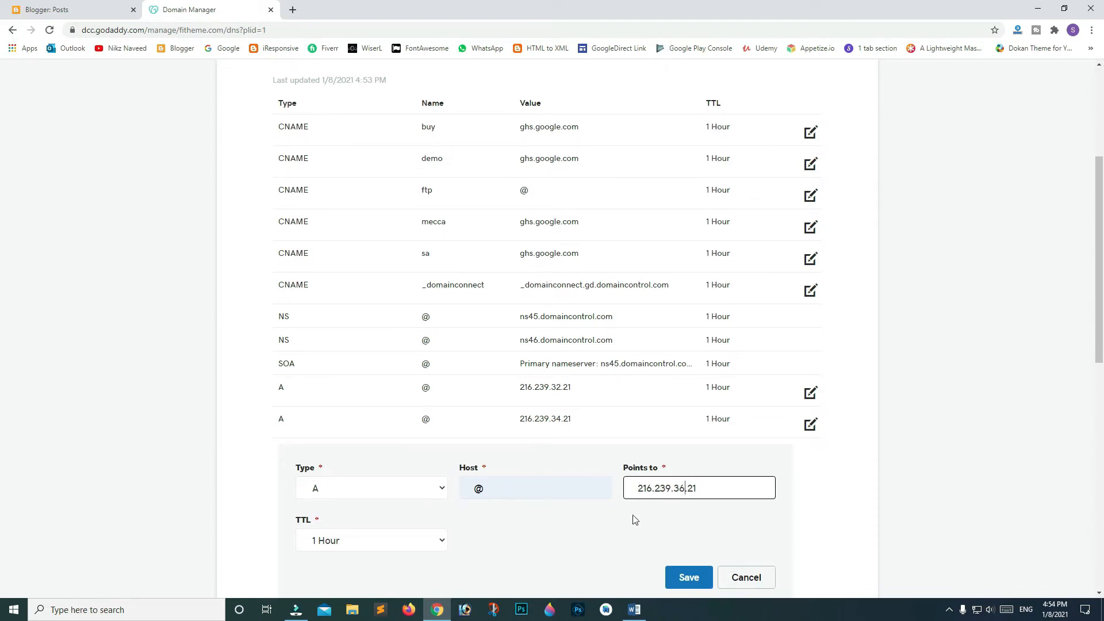
pyautogui.click(688, 578)
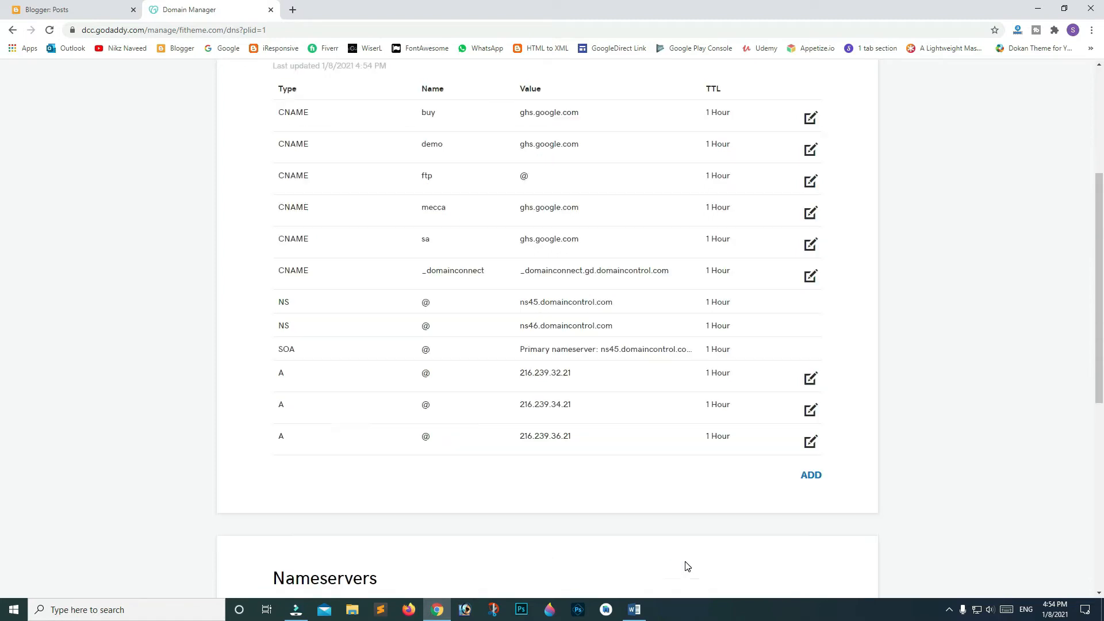
# Add a fourth A record for @ pointing to 216.239.38.21.
pyautogui.click(811, 474)
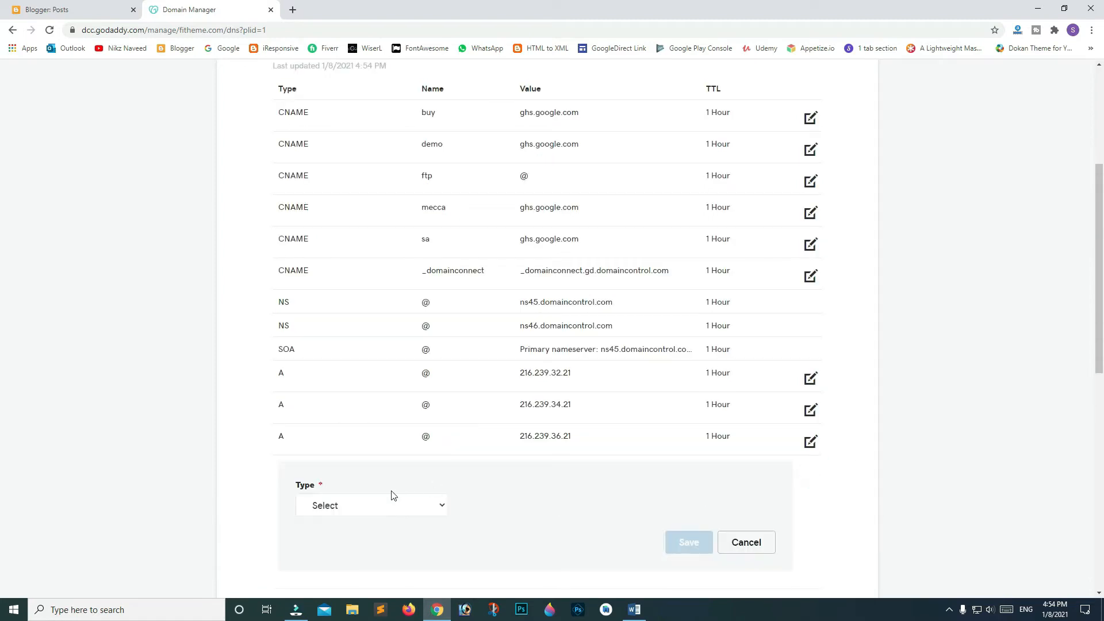
pyautogui.click(371, 505)
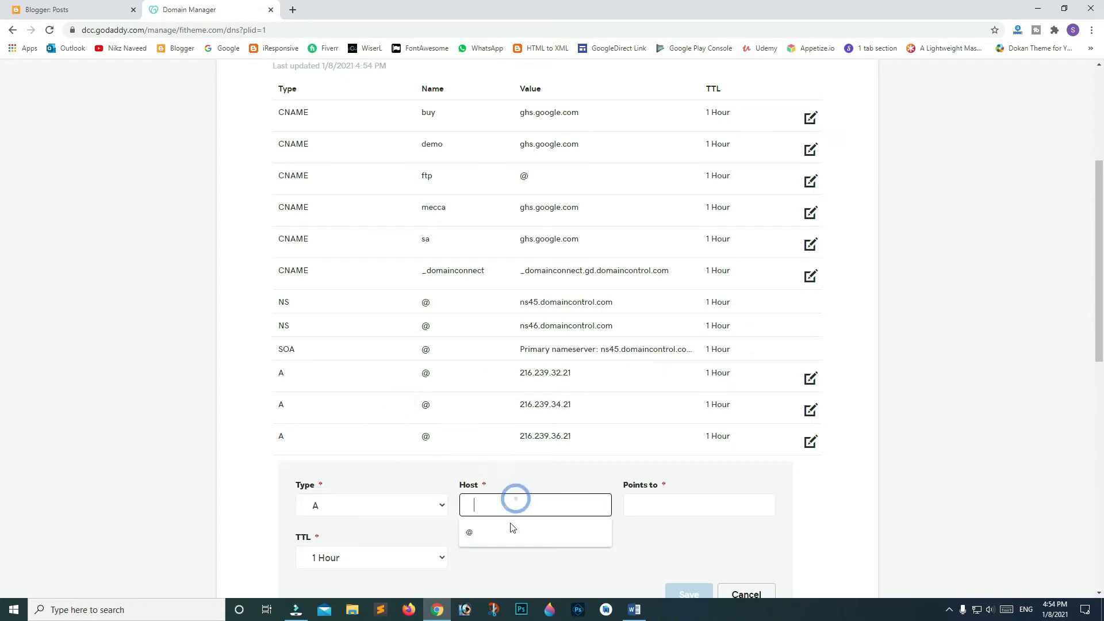
pyautogui.write('216.239.32.21')
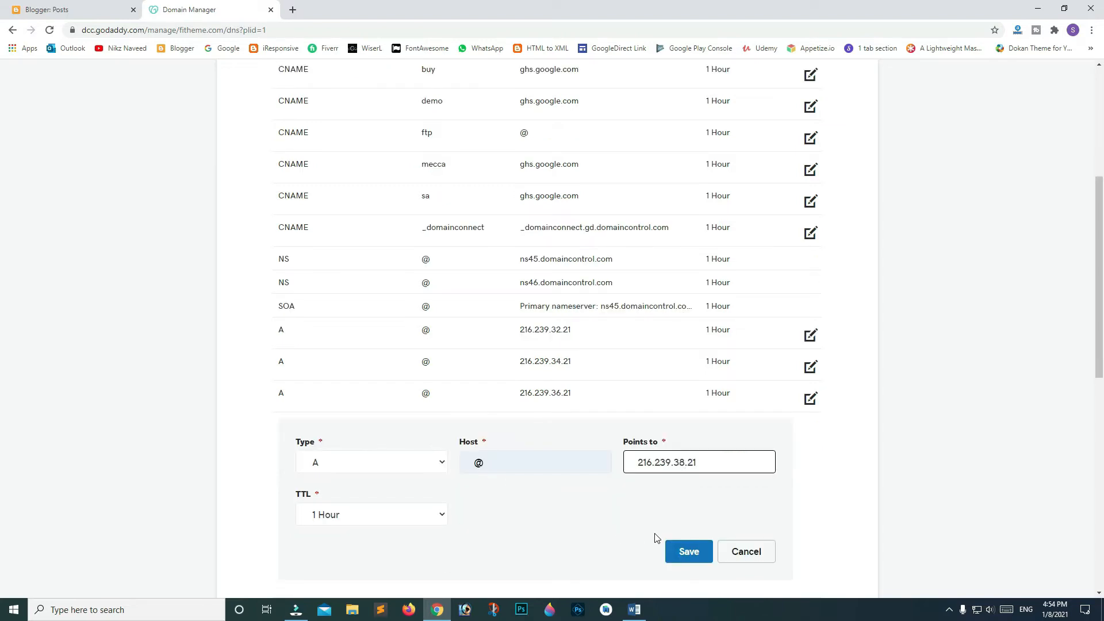
pyautogui.click(688, 552)
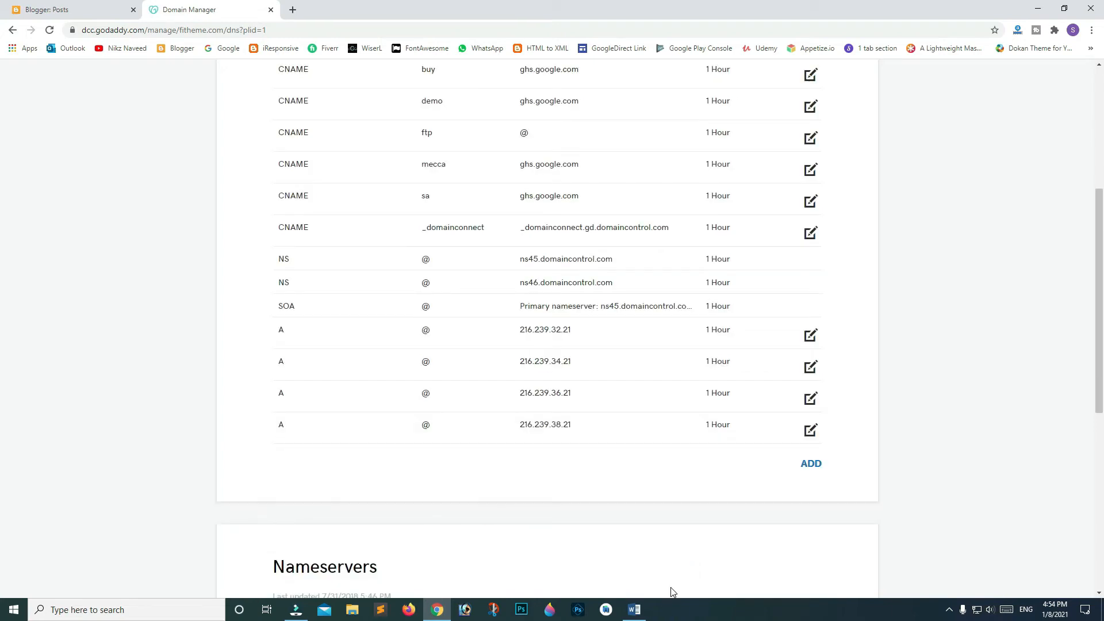
# Copy the CNAME value ghs.google.com from the Word DNS notes.
pyautogui.click(633, 609)
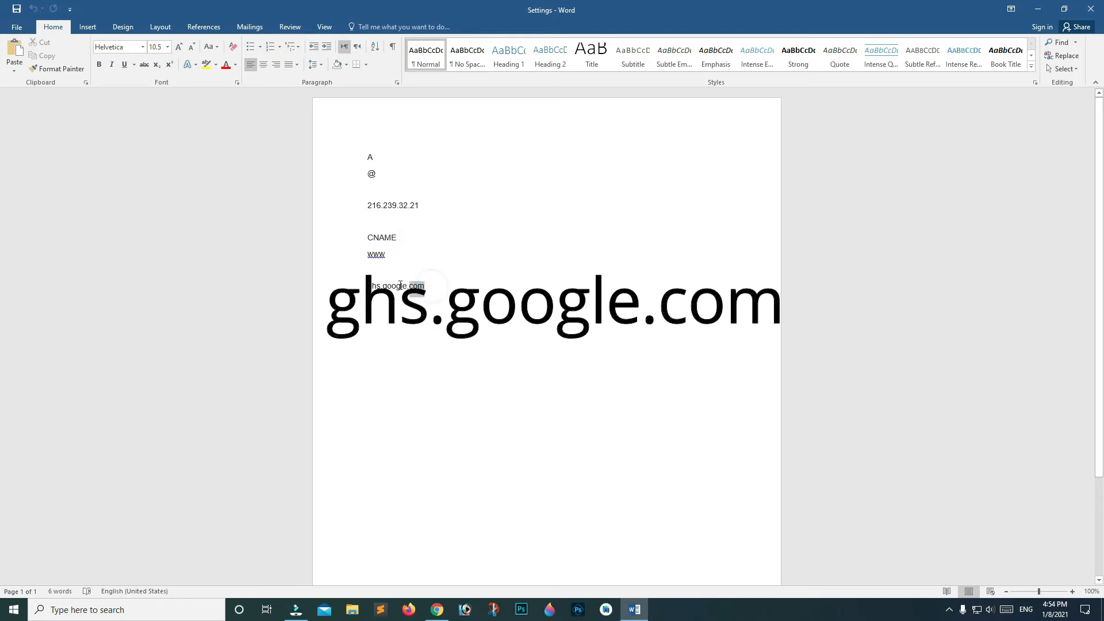
pyautogui.doubleClick(396, 286)
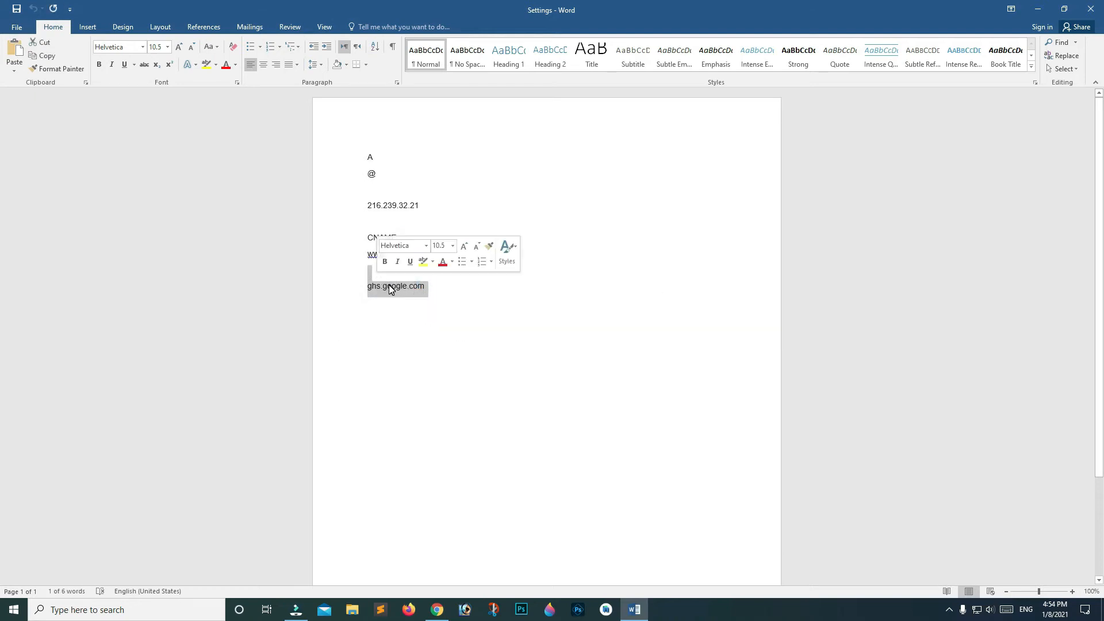
pyautogui.rightClick(391, 288)
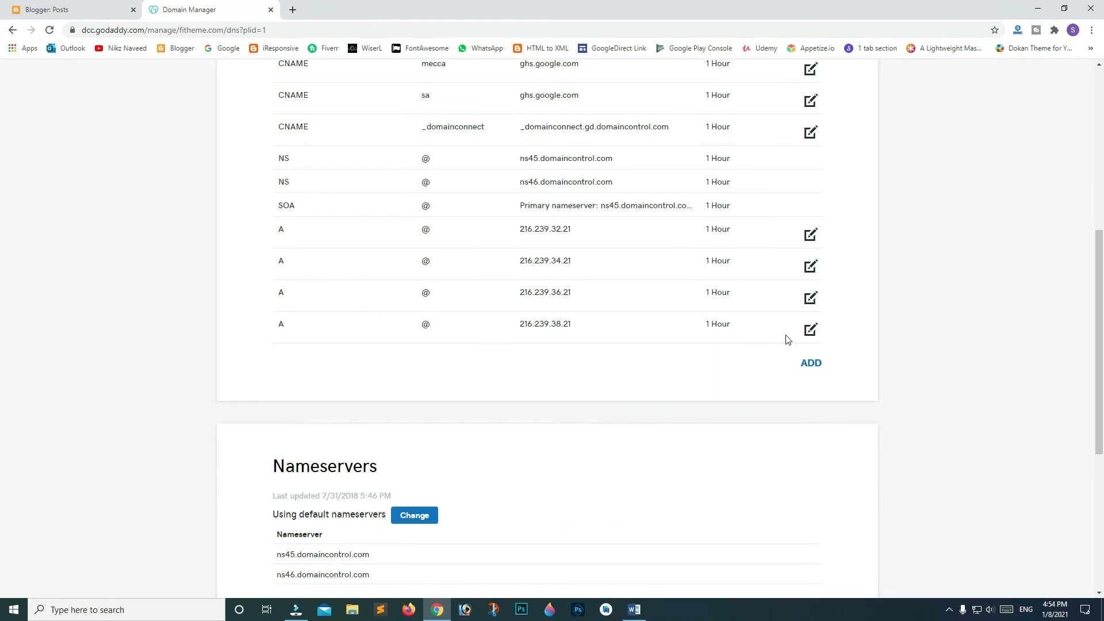
# Save a CNAME record with host www pointing to ghs.google.com.
pyautogui.click(810, 363)
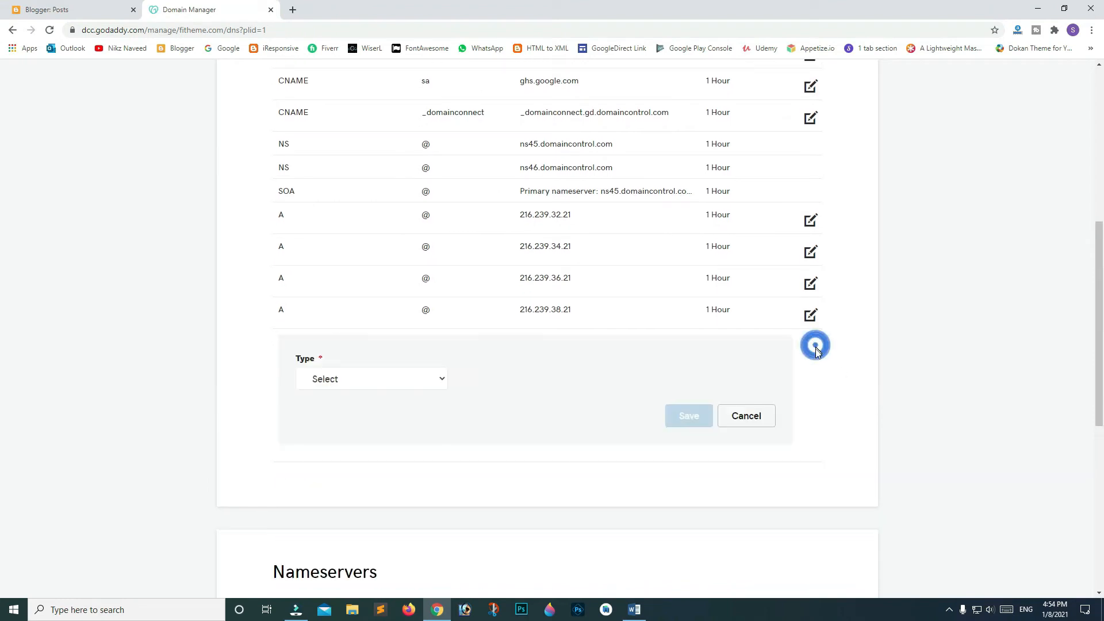
pyautogui.click(371, 379)
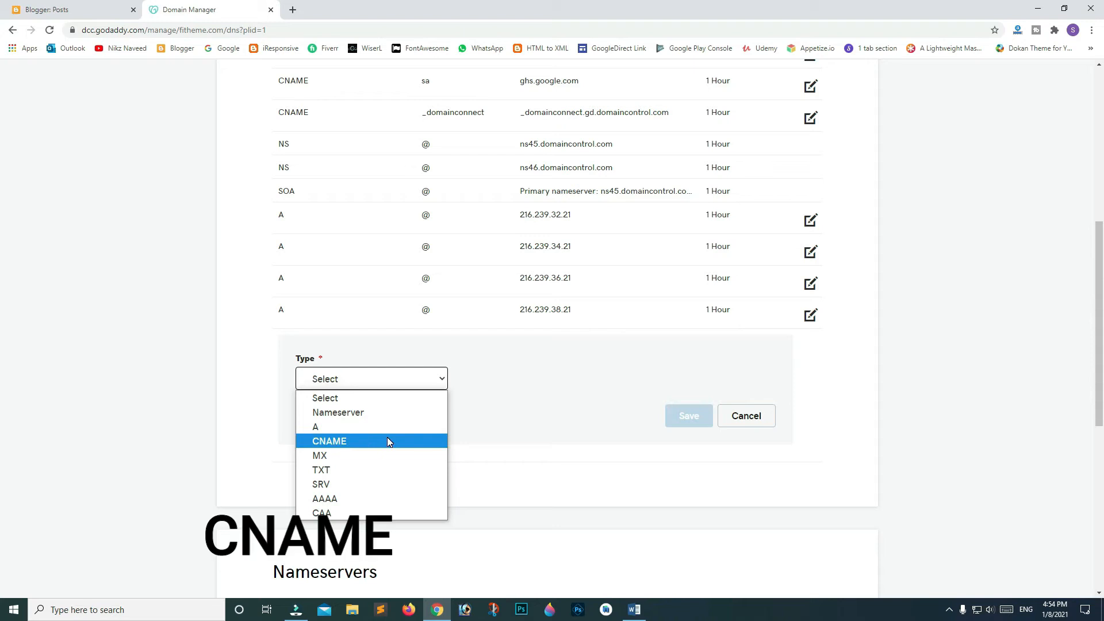
pyautogui.click(329, 441)
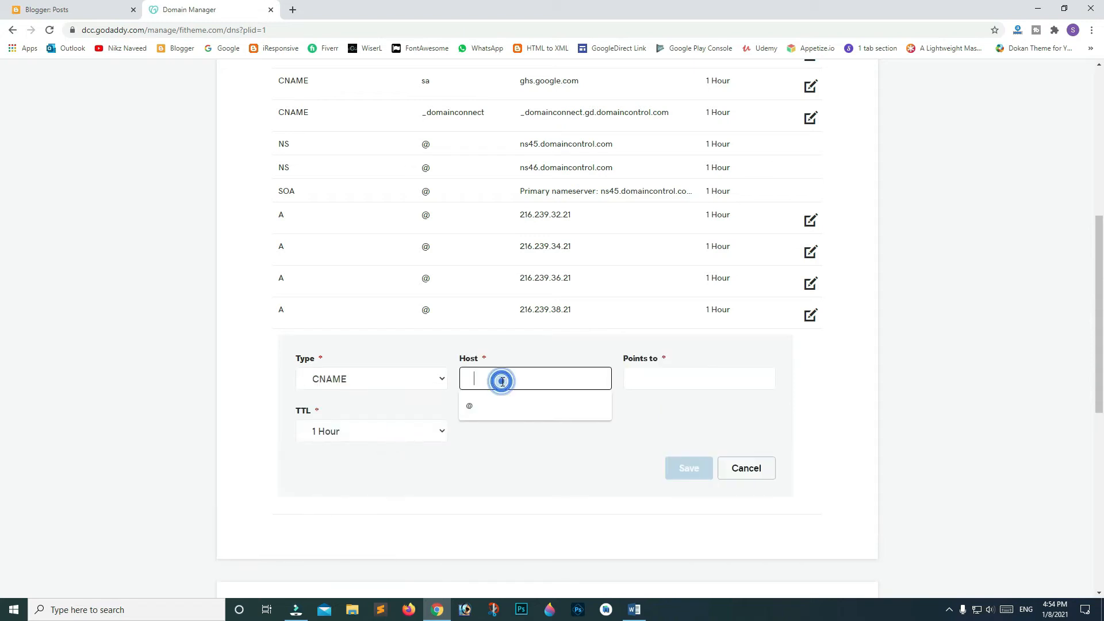
pyautogui.write('www')
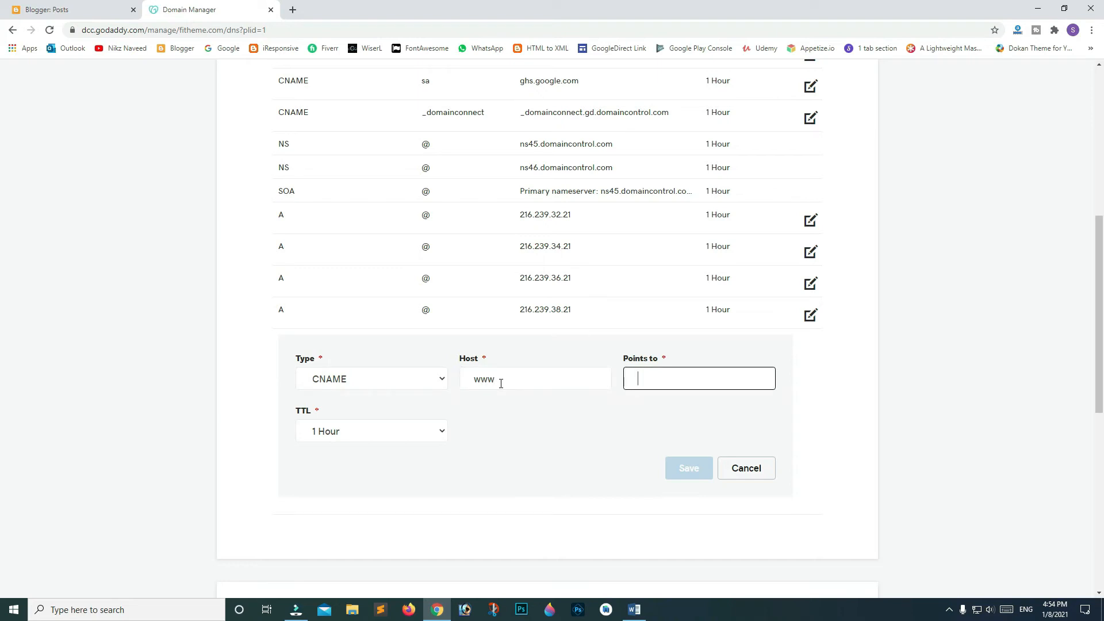
pyautogui.write('ghs.google.com')
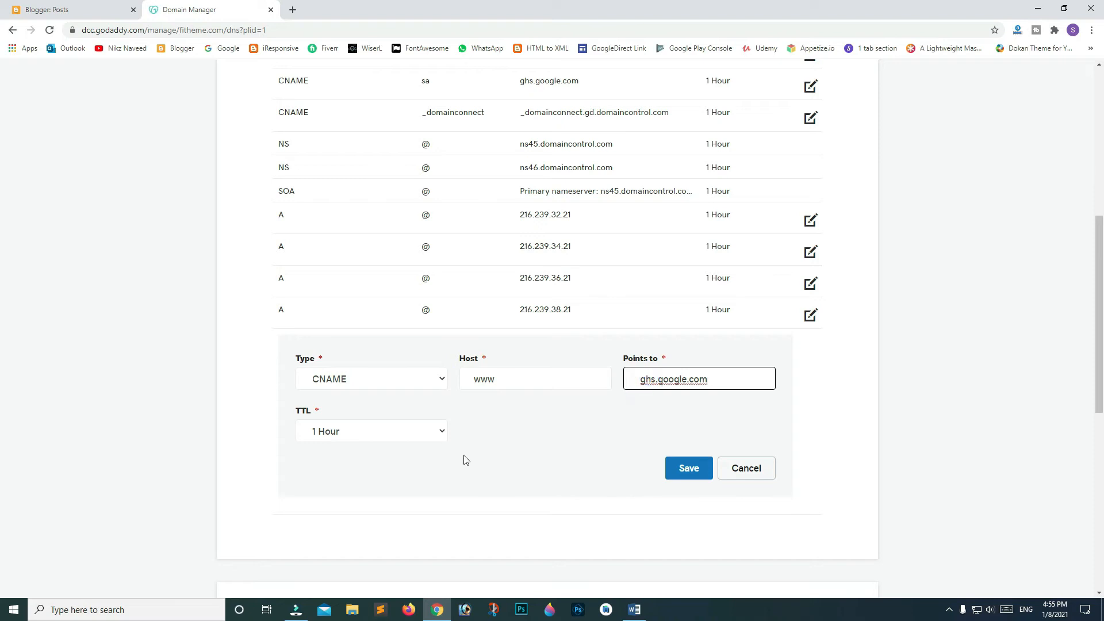
pyautogui.click(688, 467)
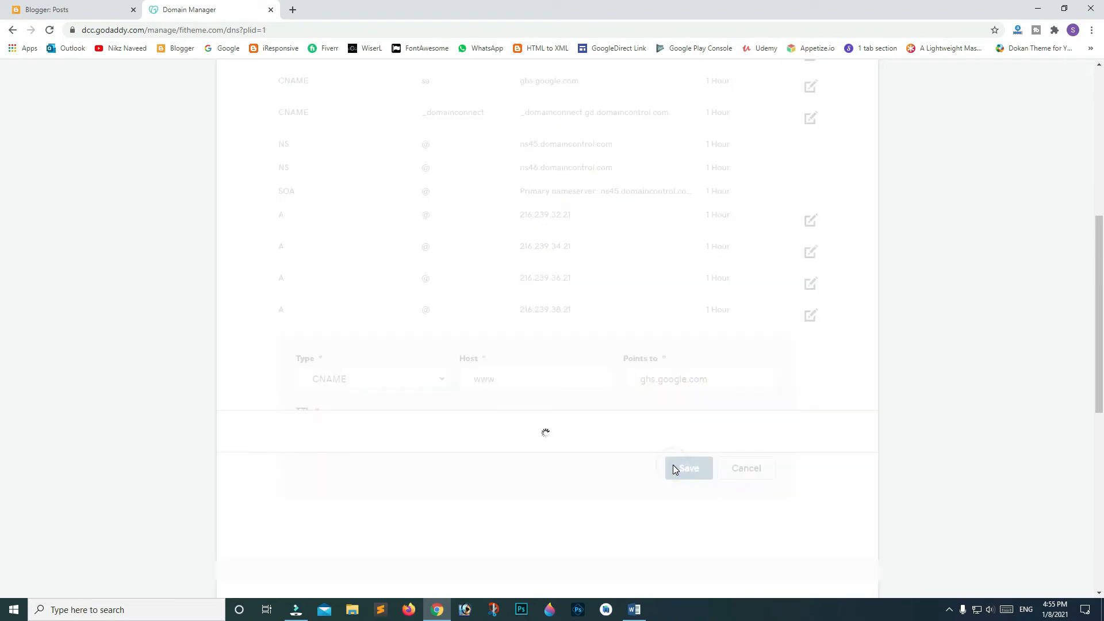
pyautogui.click(63, 9)
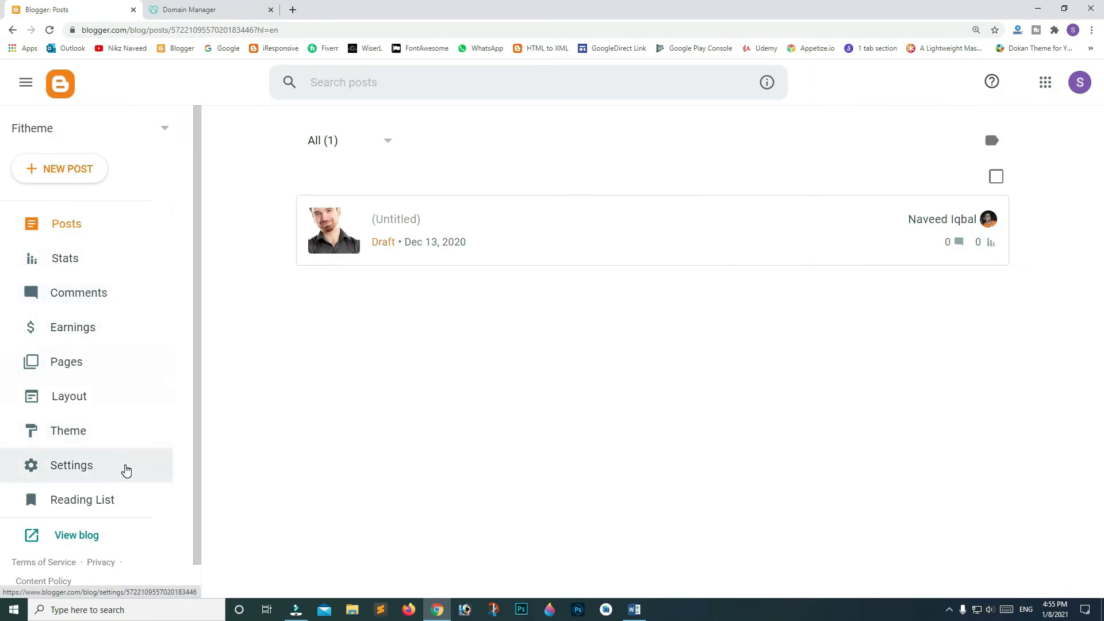
pyautogui.click(72, 465)
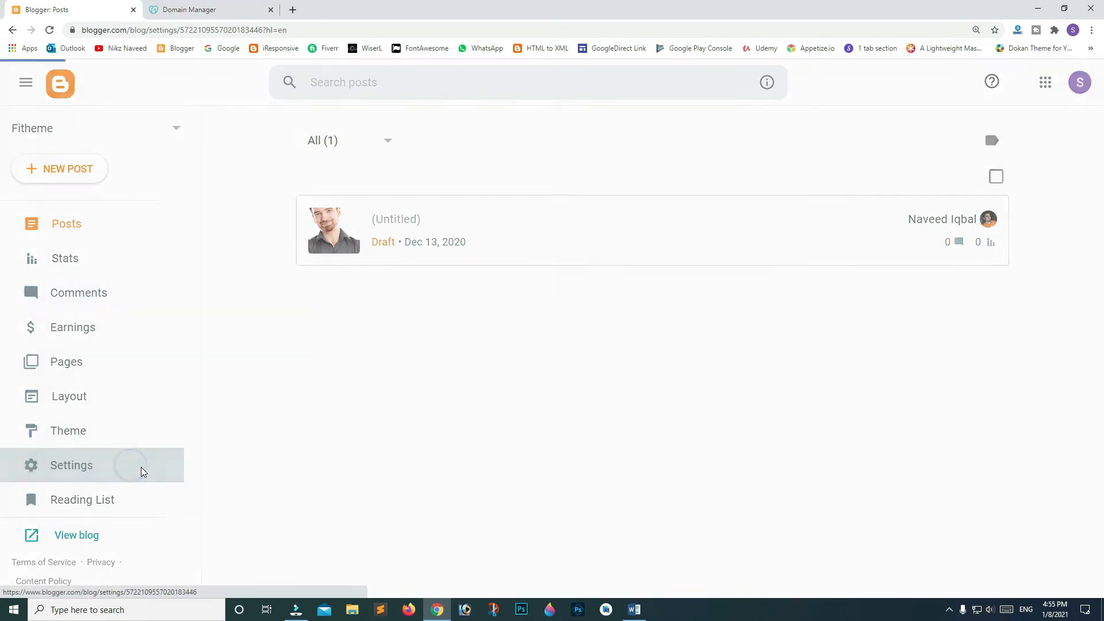
pyautogui.click(71, 465)
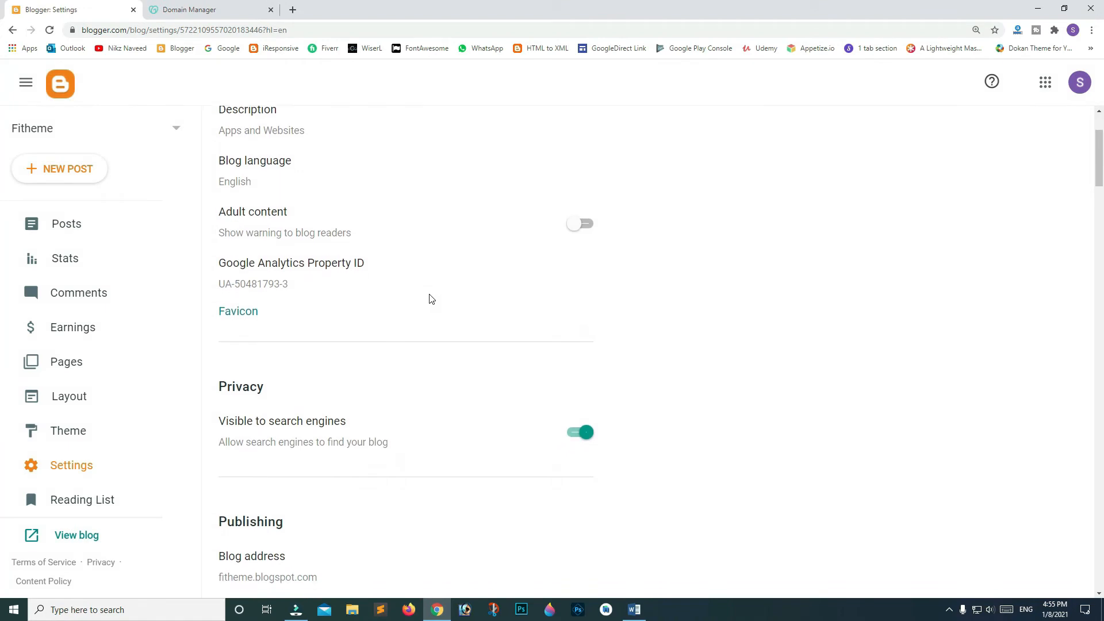
pyautogui.scroll(-3)
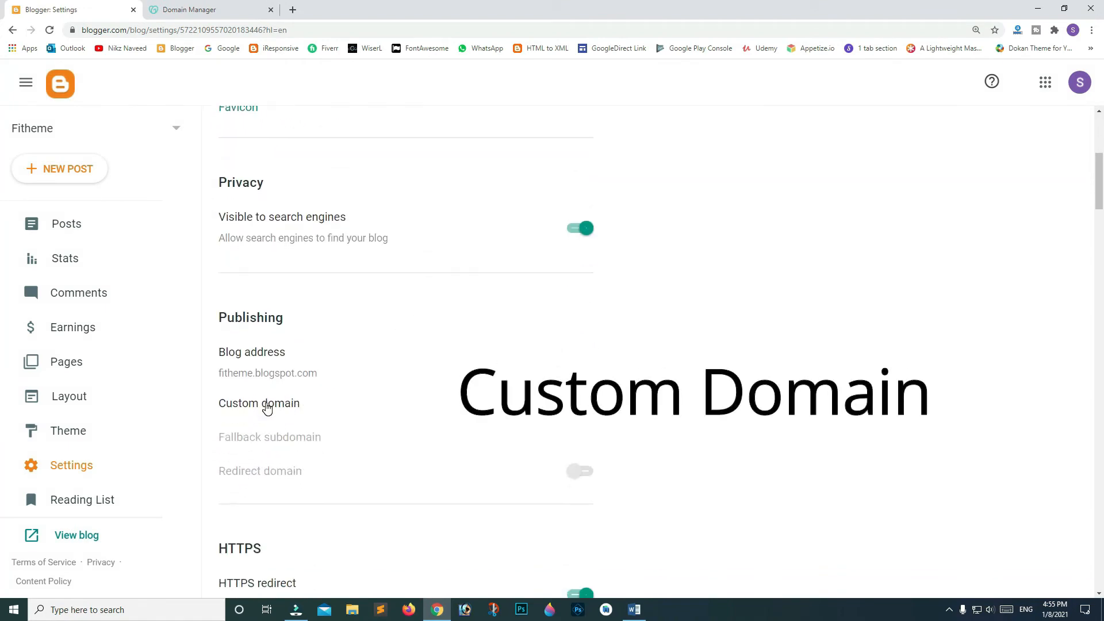
pyautogui.click(259, 403)
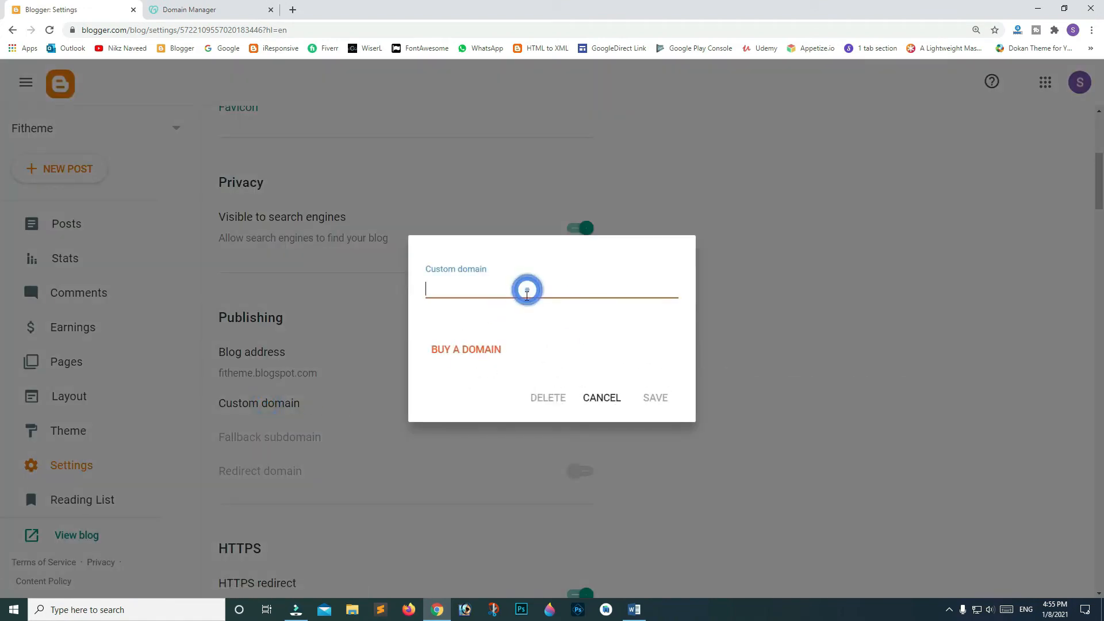
pyautogui.write('www')
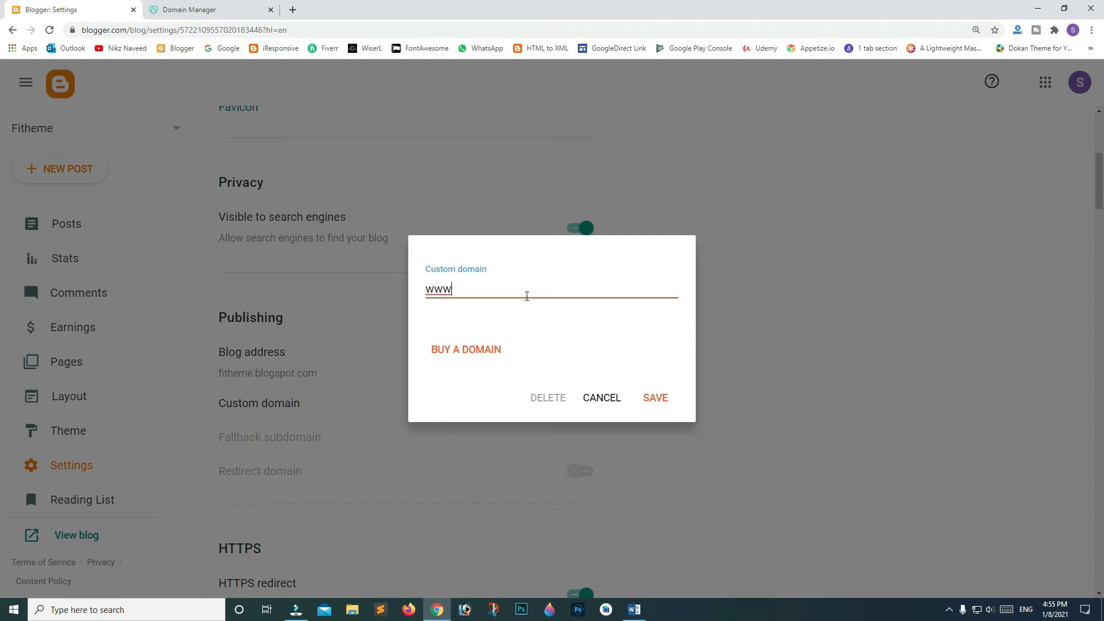
pyautogui.write('.')
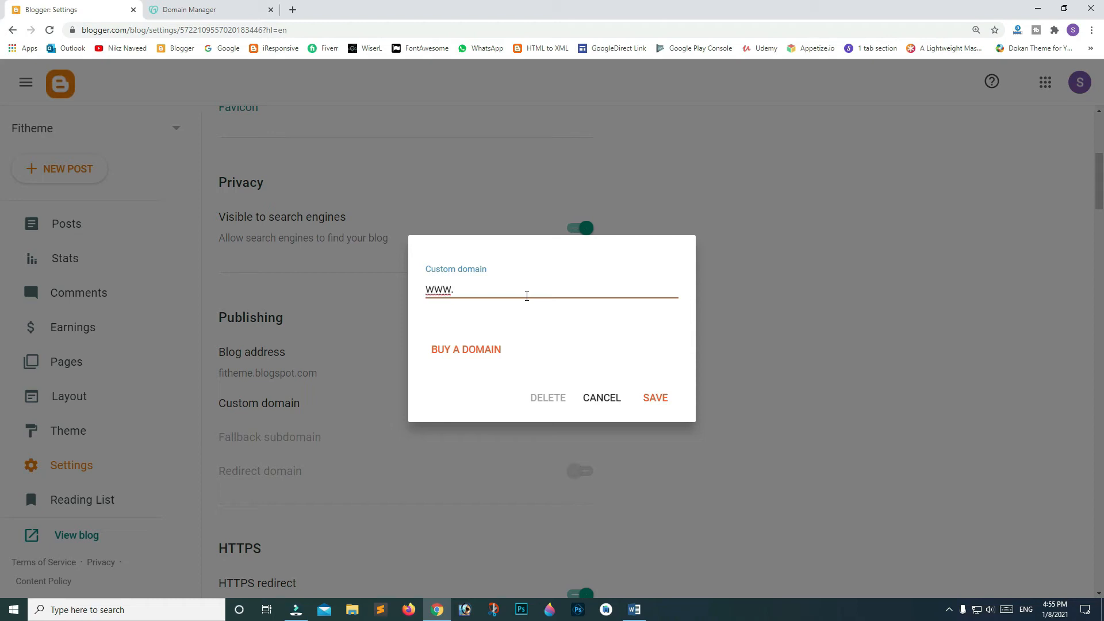
pyautogui.write('ft')
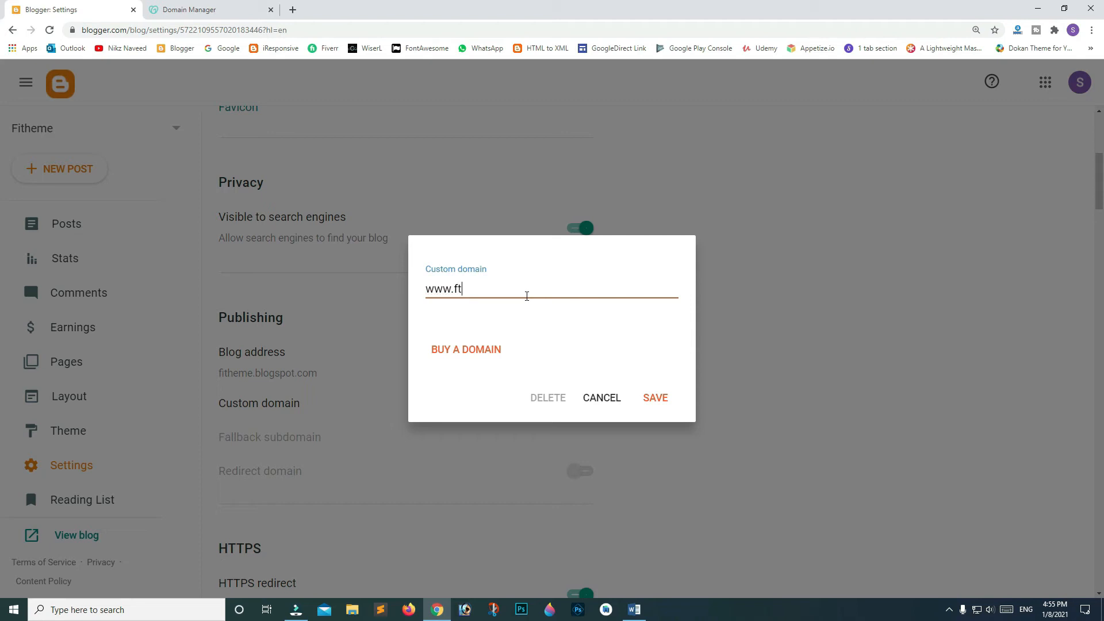
pyautogui.write('hem')
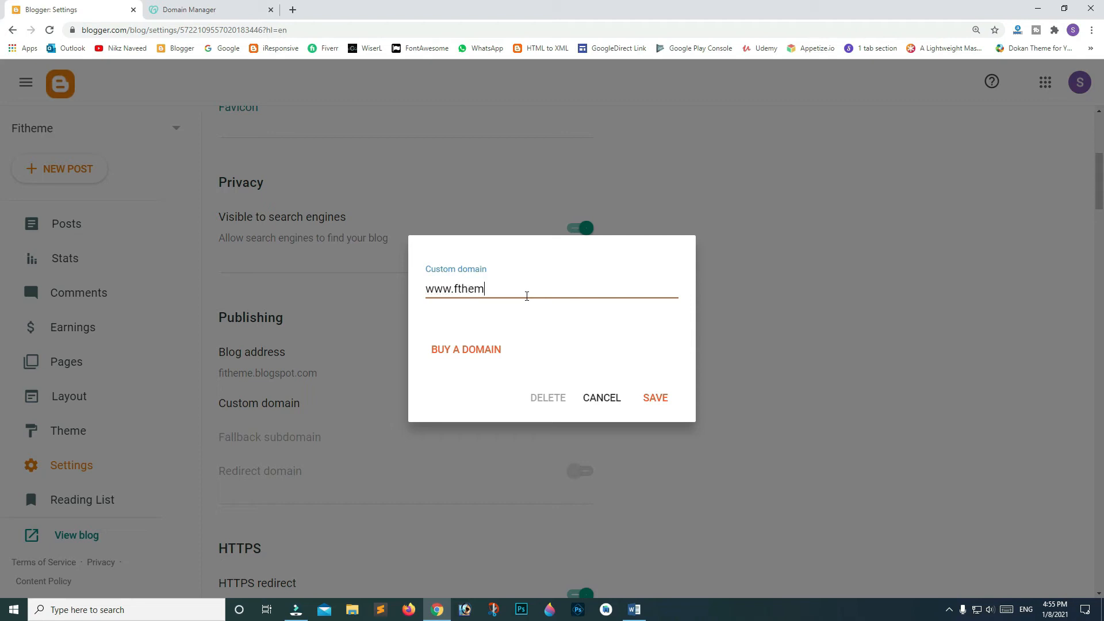
pyautogui.write('e.c')
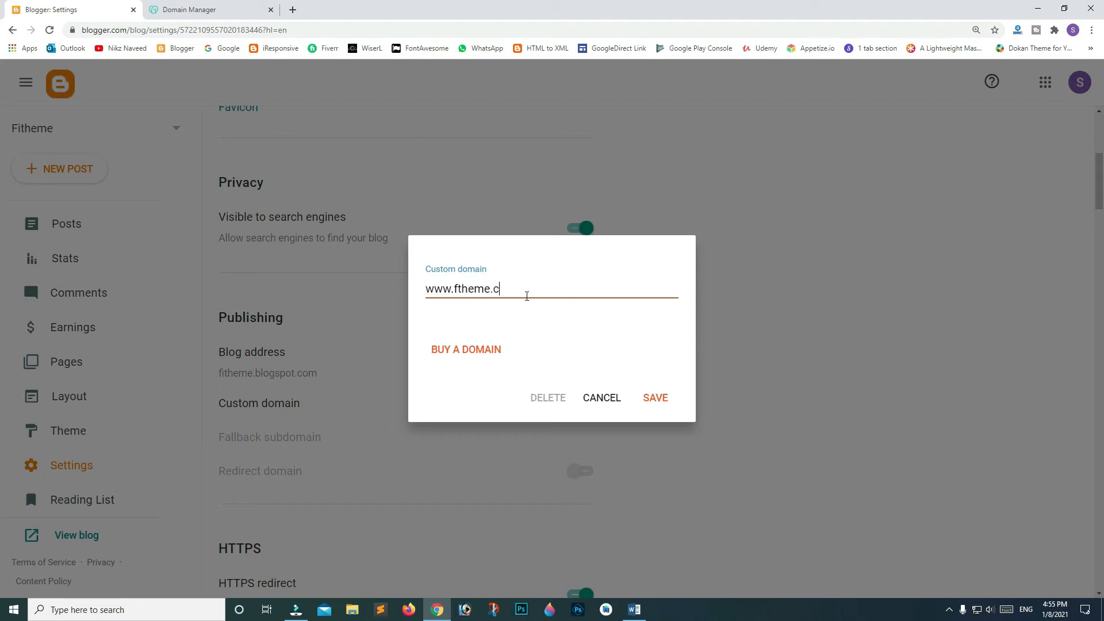
pyautogui.write('om')
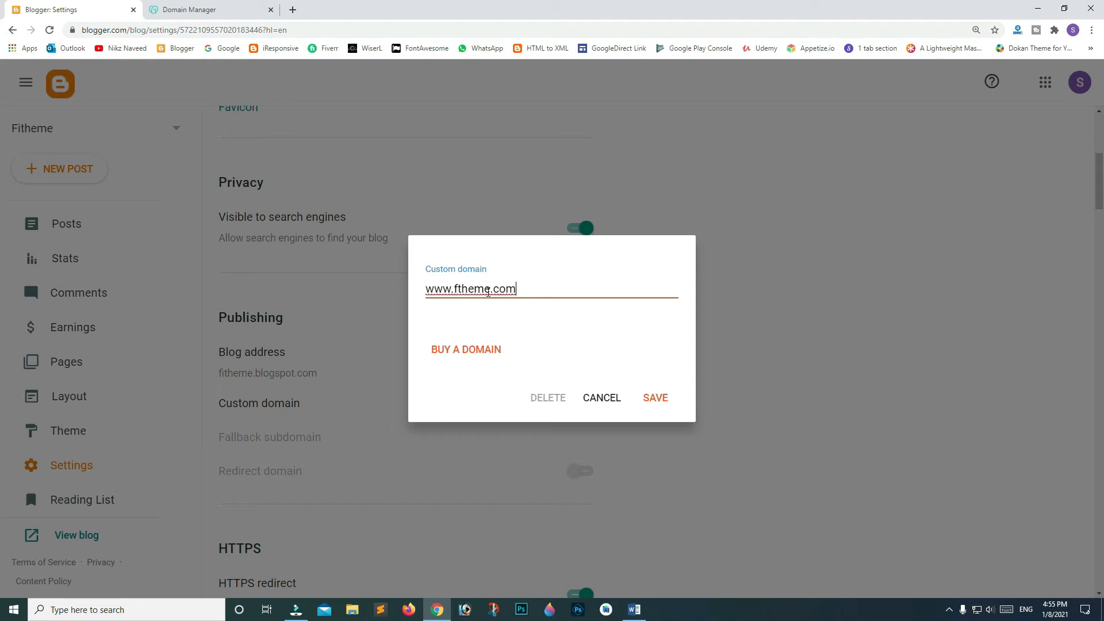
pyautogui.click(653, 397)
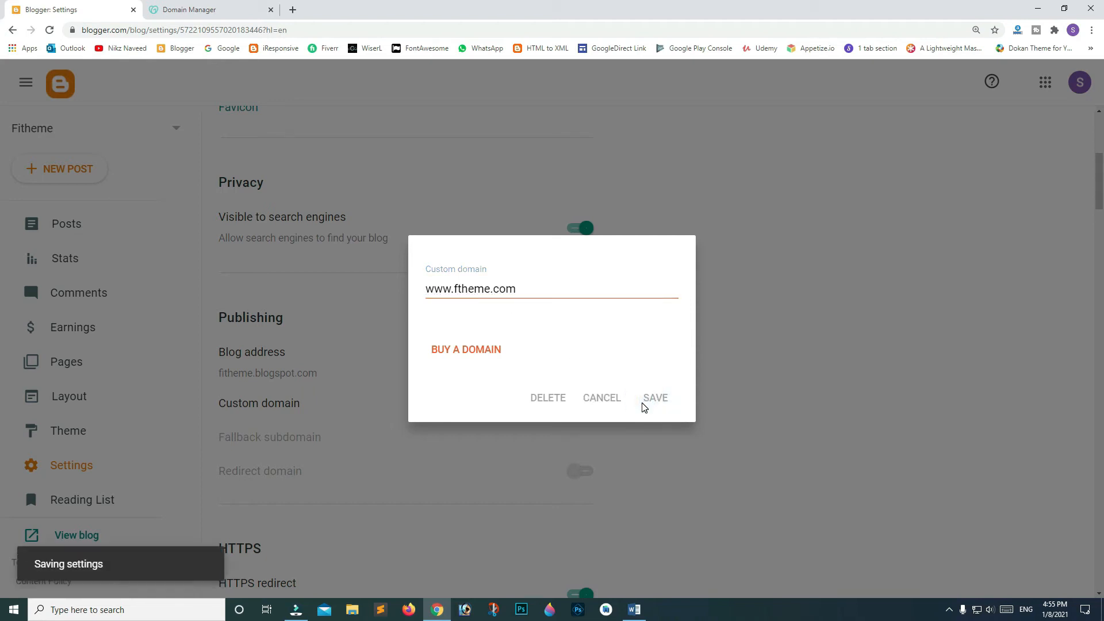
# Retry saving the custom domain and select the second verification CNAME name from the error.
pyautogui.click(655, 397)
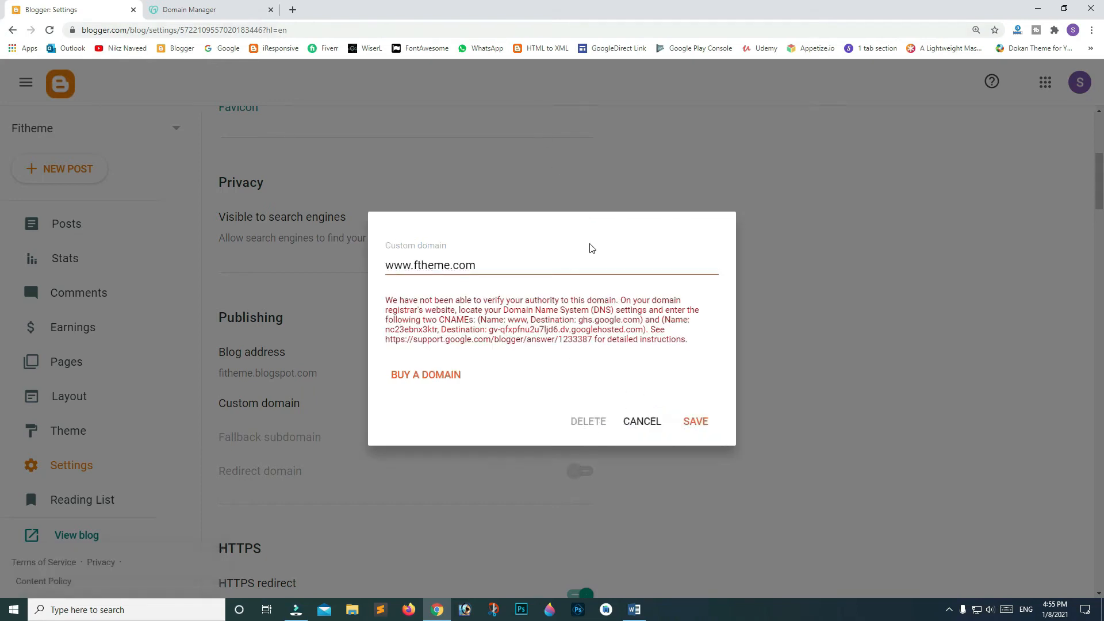
pyautogui.click(694, 421)
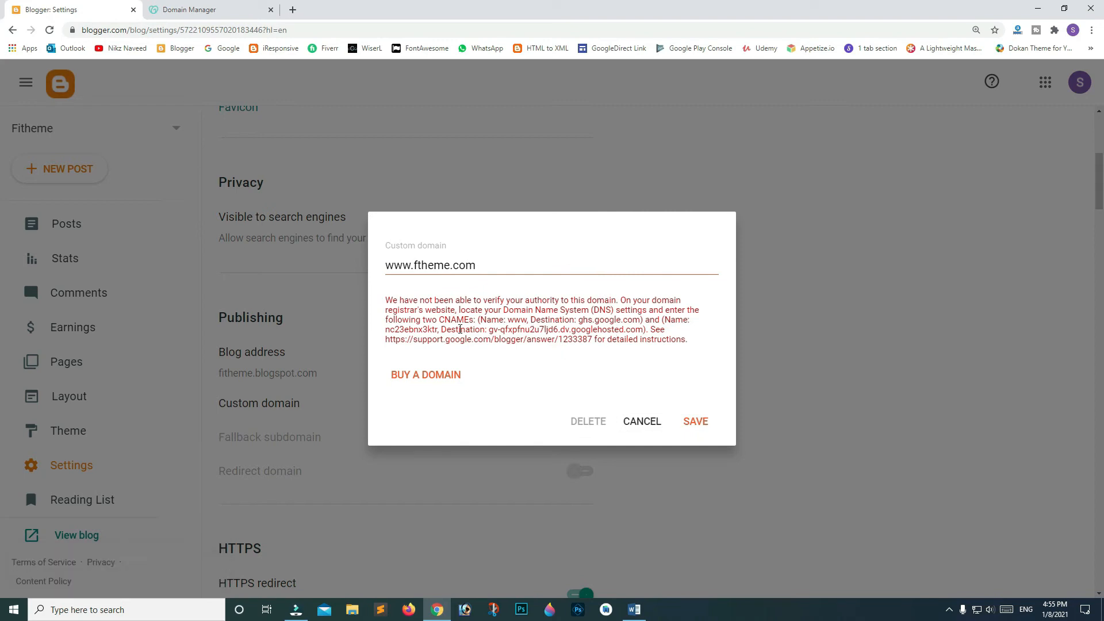
pyautogui.moveTo(594, 323)
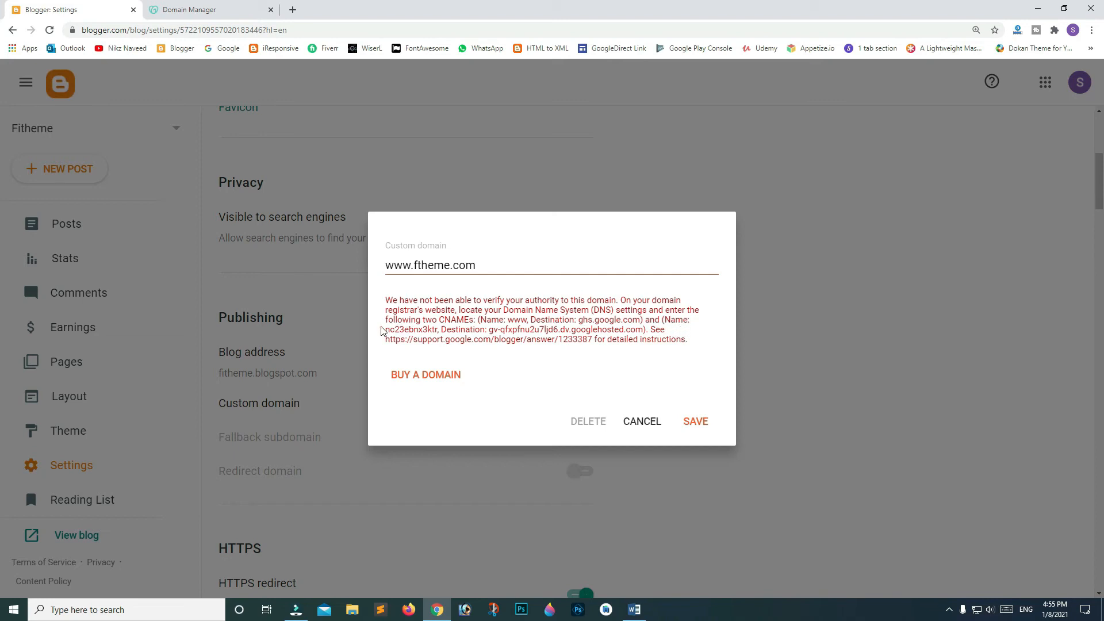
pyautogui.doubleClick(411, 329)
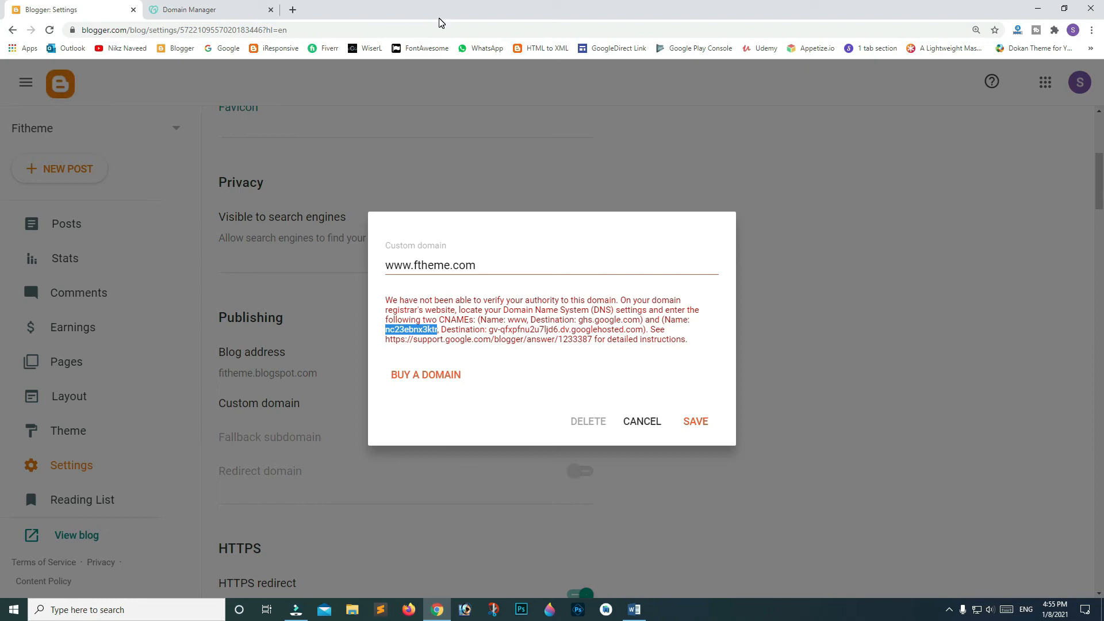
# Add CNAME nc23ebnx3ktr pointing to gv-qfxpfnu2u7ljd6.dv.googlehosted.com in GoDaddy.
pyautogui.click(192, 10)
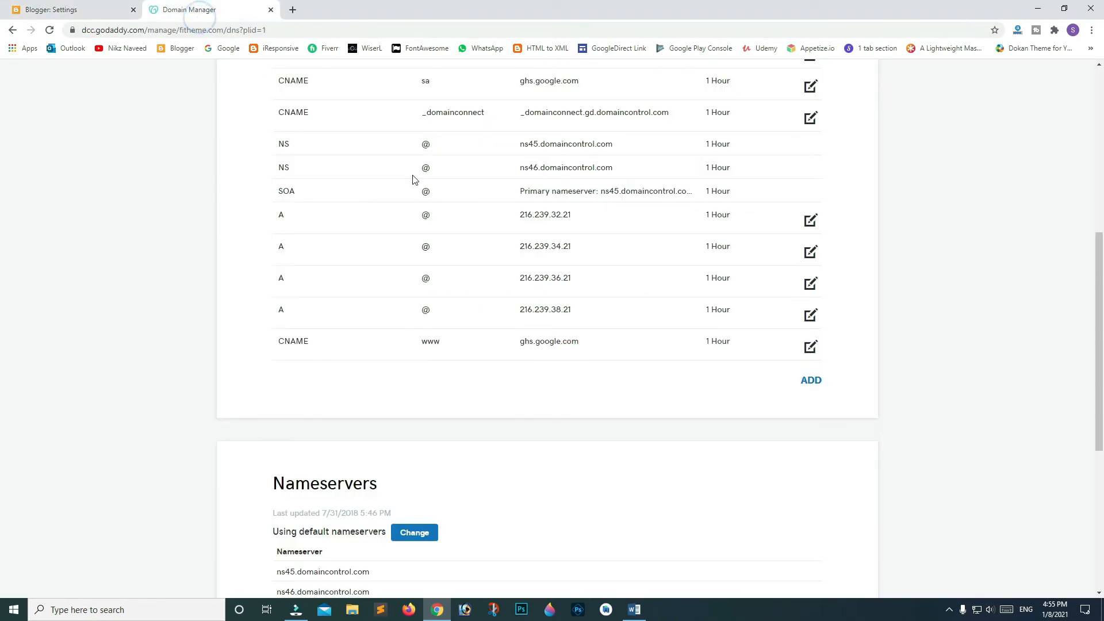
pyautogui.click(810, 380)
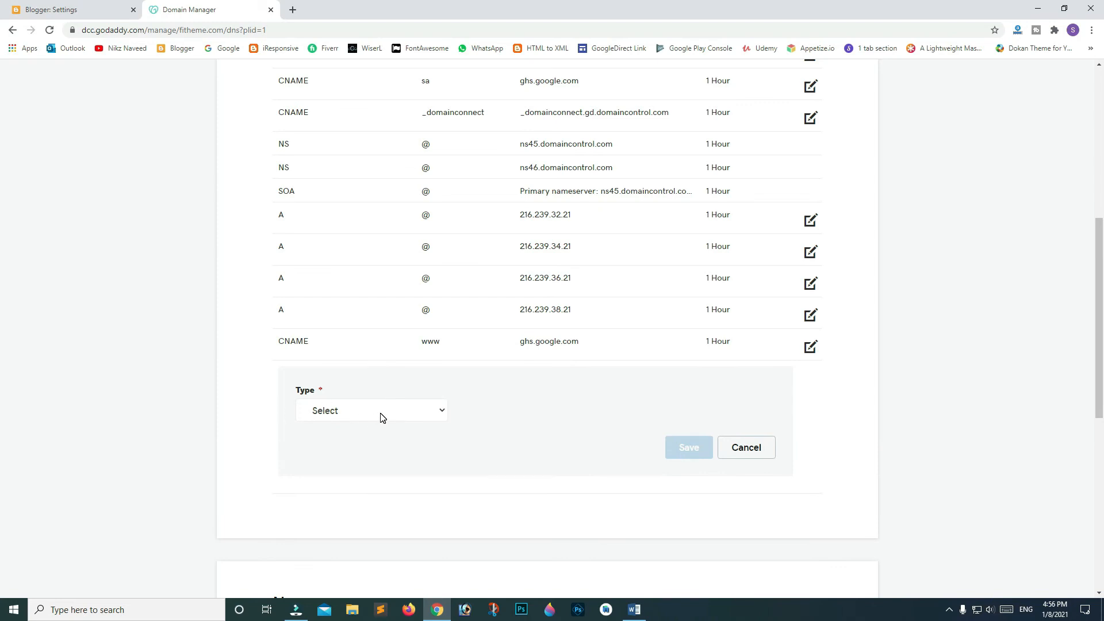
pyautogui.click(371, 410)
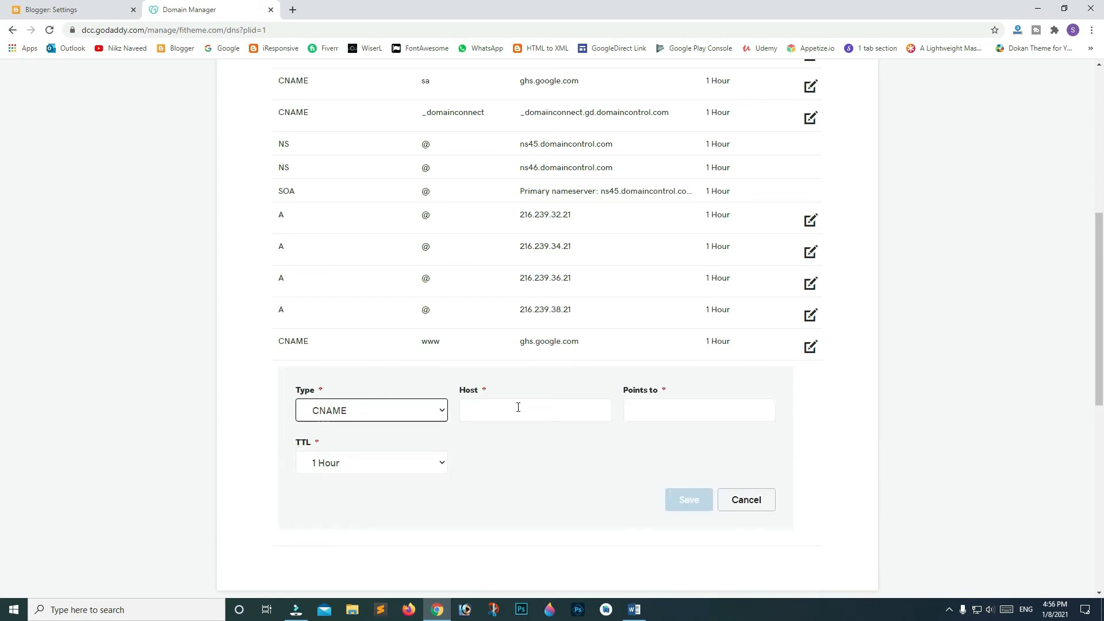
pyautogui.rightClick(535, 409)
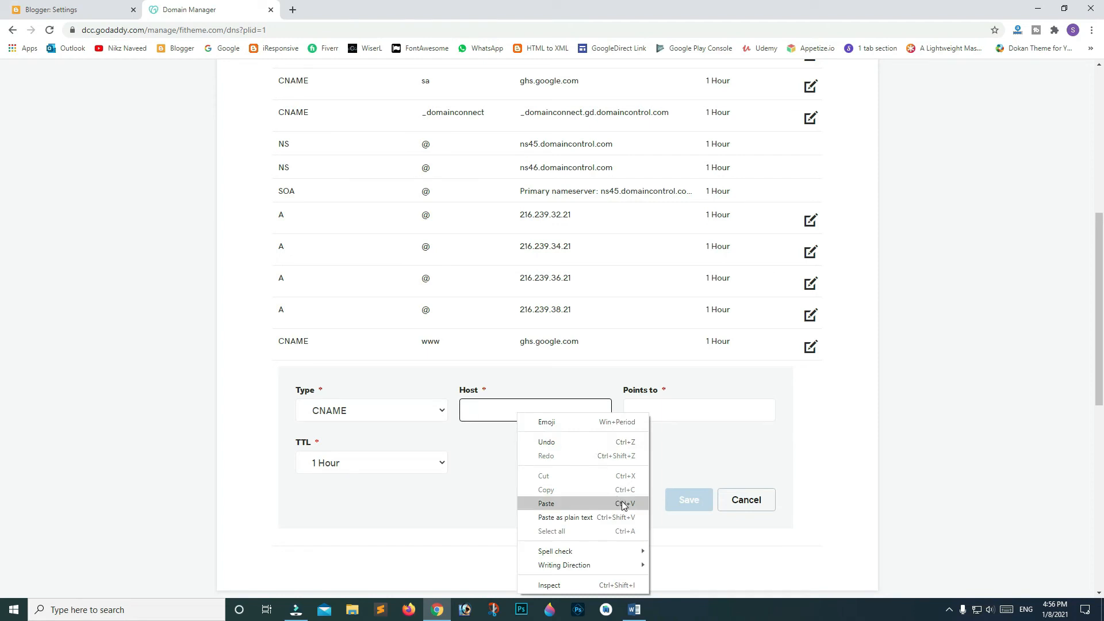
pyautogui.click(546, 503)
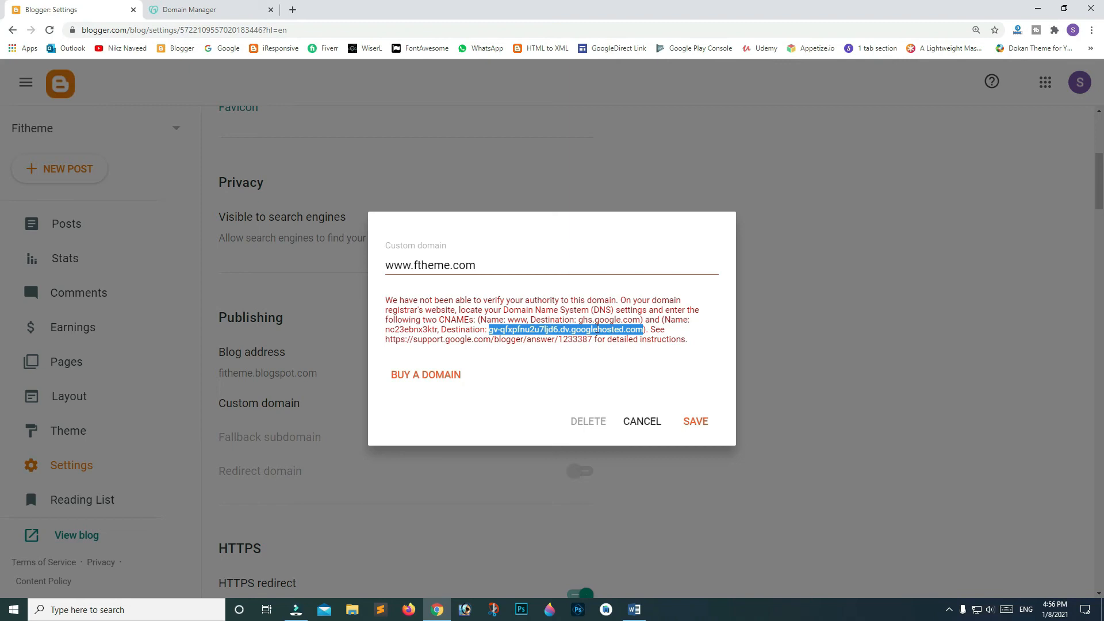
pyautogui.click(205, 9)
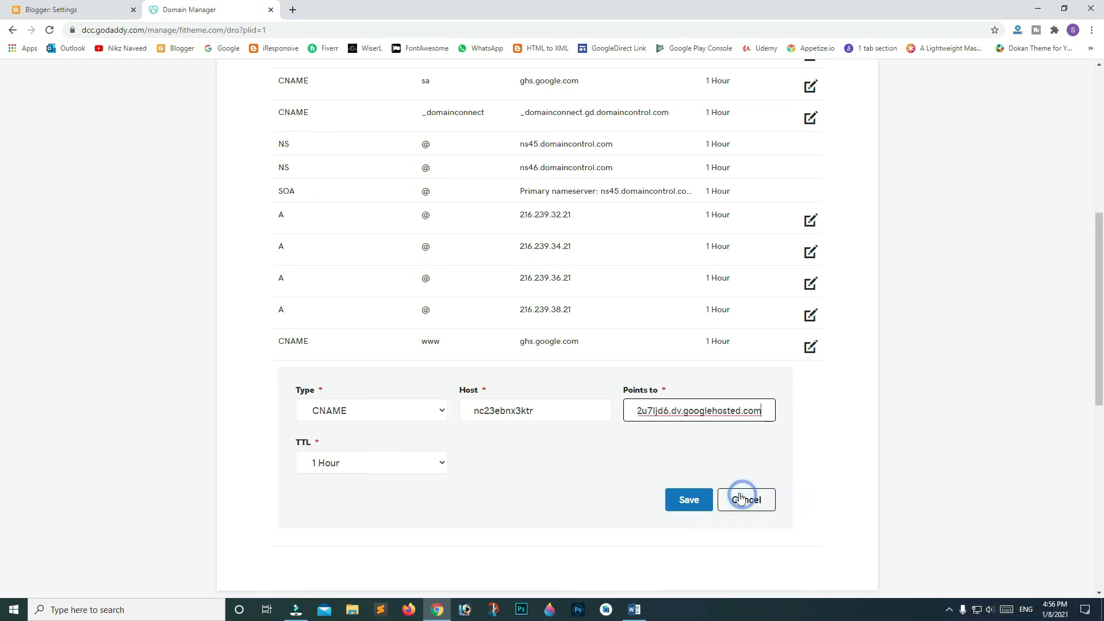
pyautogui.click(688, 499)
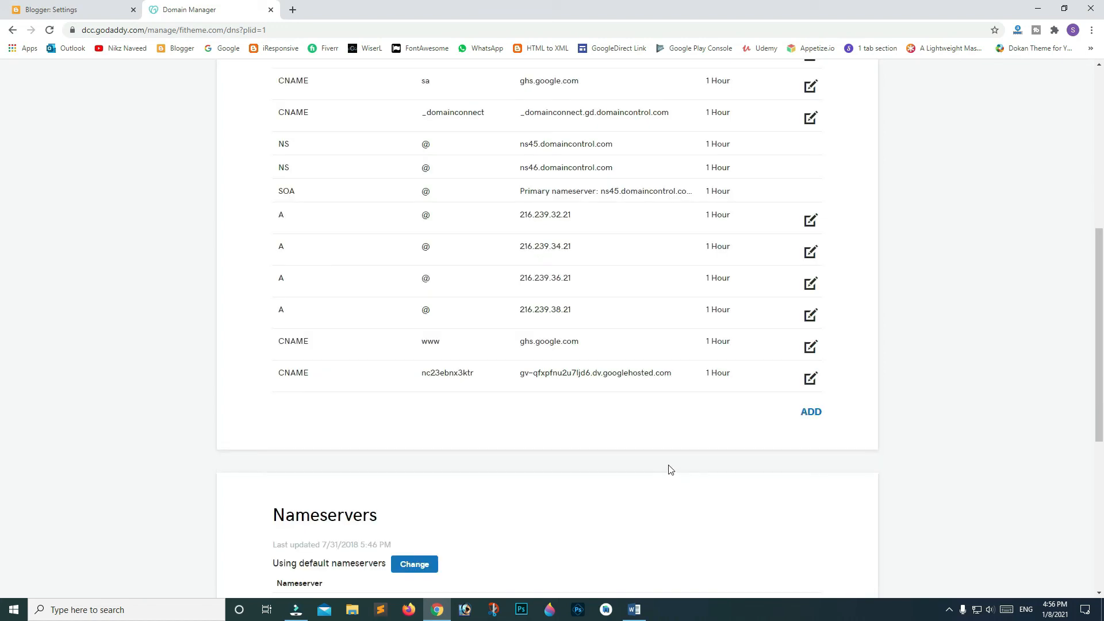
pyautogui.scroll(-3)
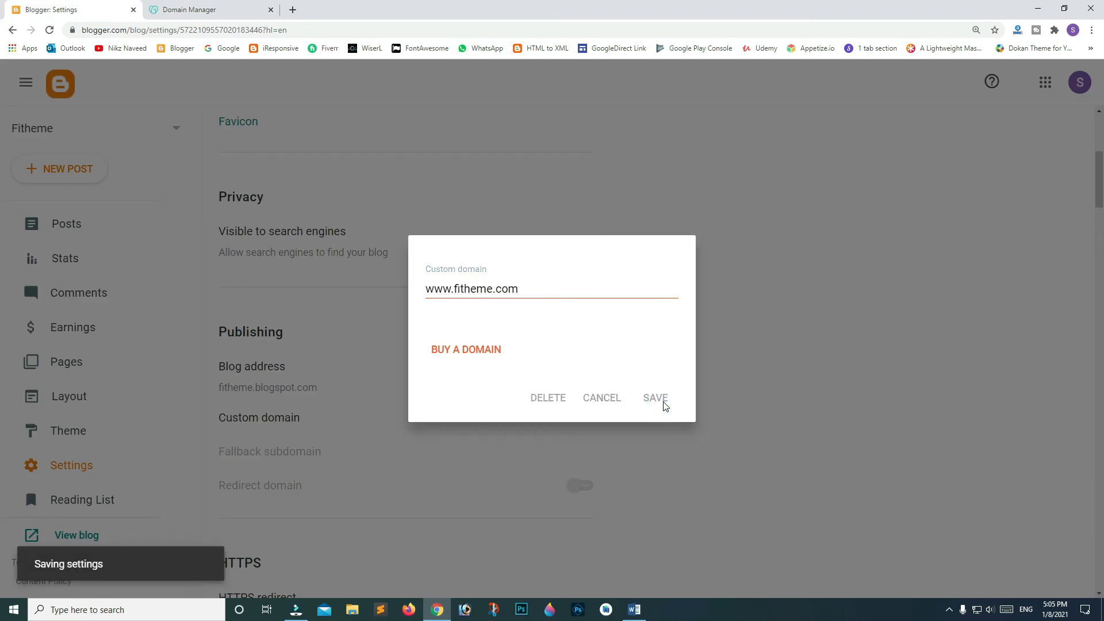
pyautogui.click(655, 398)
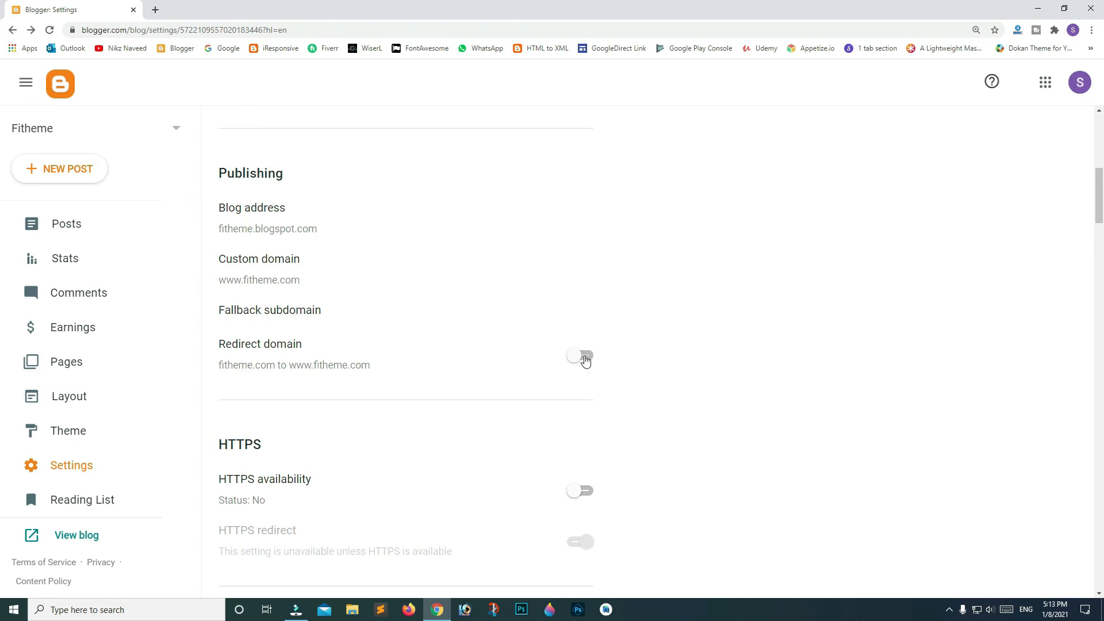
pyautogui.click(580, 355)
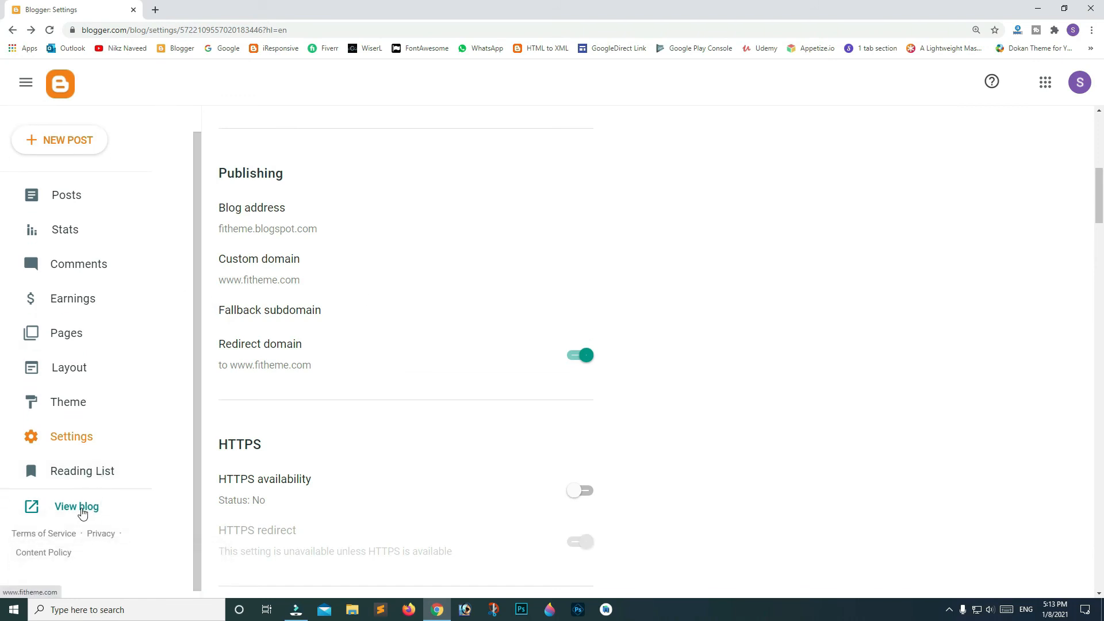
# View the live blog at fitheme.com and check its Not secure connection details.
pyautogui.click(76, 507)
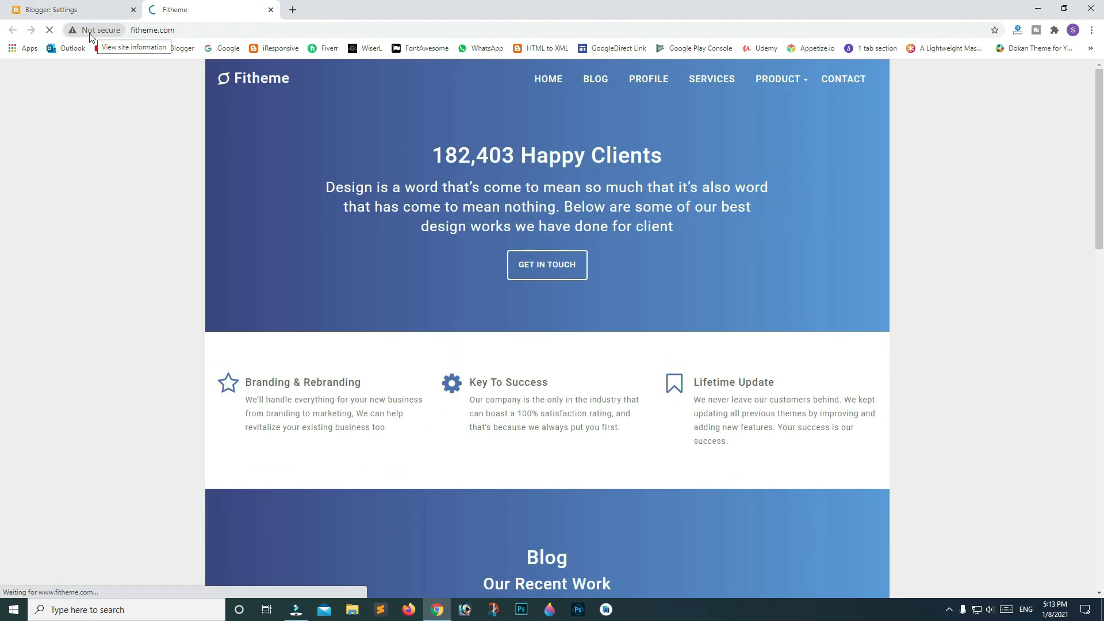
pyautogui.click(73, 29)
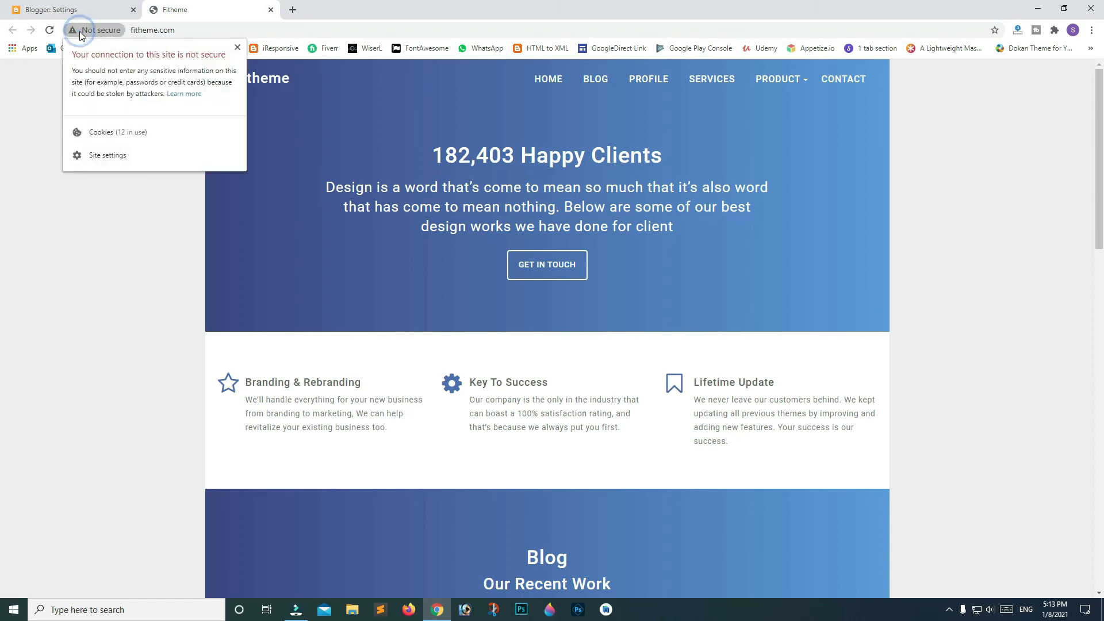
pyautogui.moveTo(112, 35)
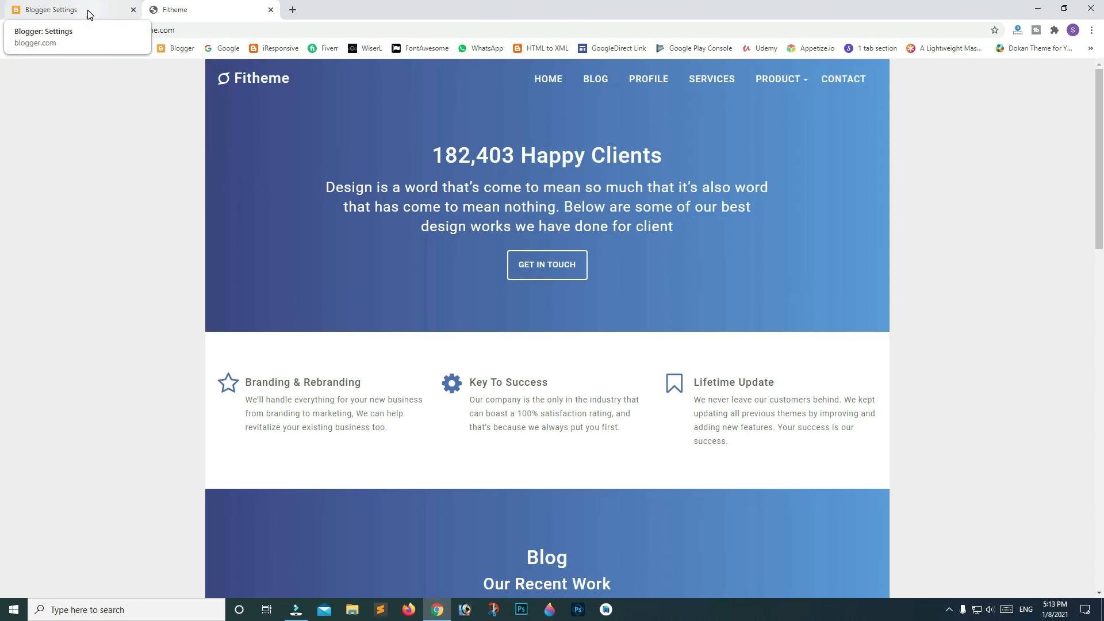
# Switch Fitheme's HTTPS availability on until it reads Available, keeping HTTPS redirect enabled.
pyautogui.click(49, 10)
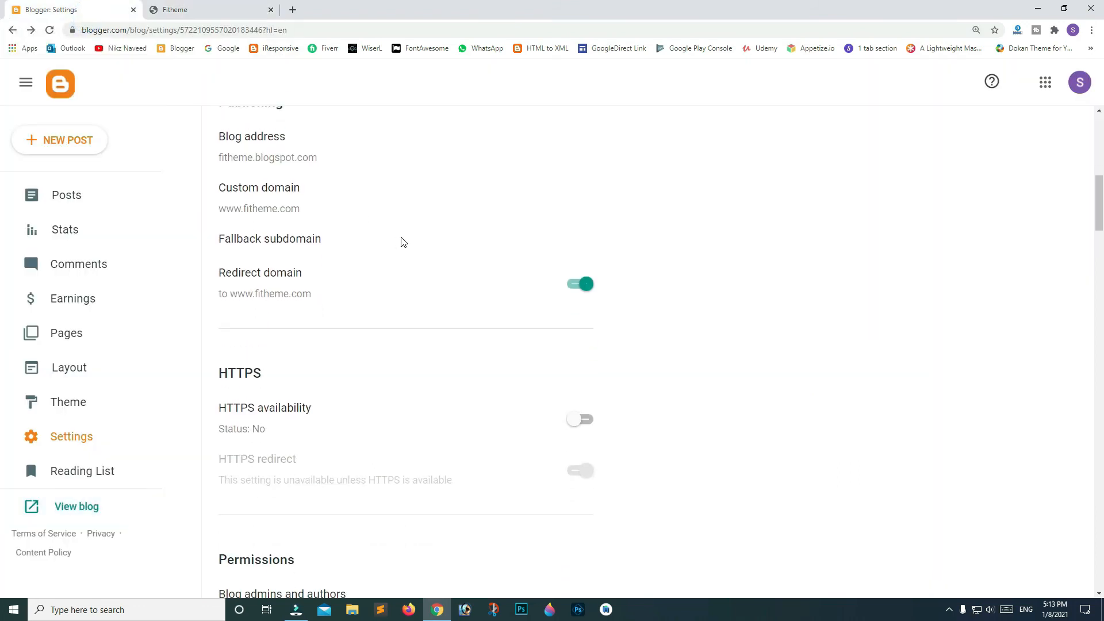
pyautogui.scroll(-3)
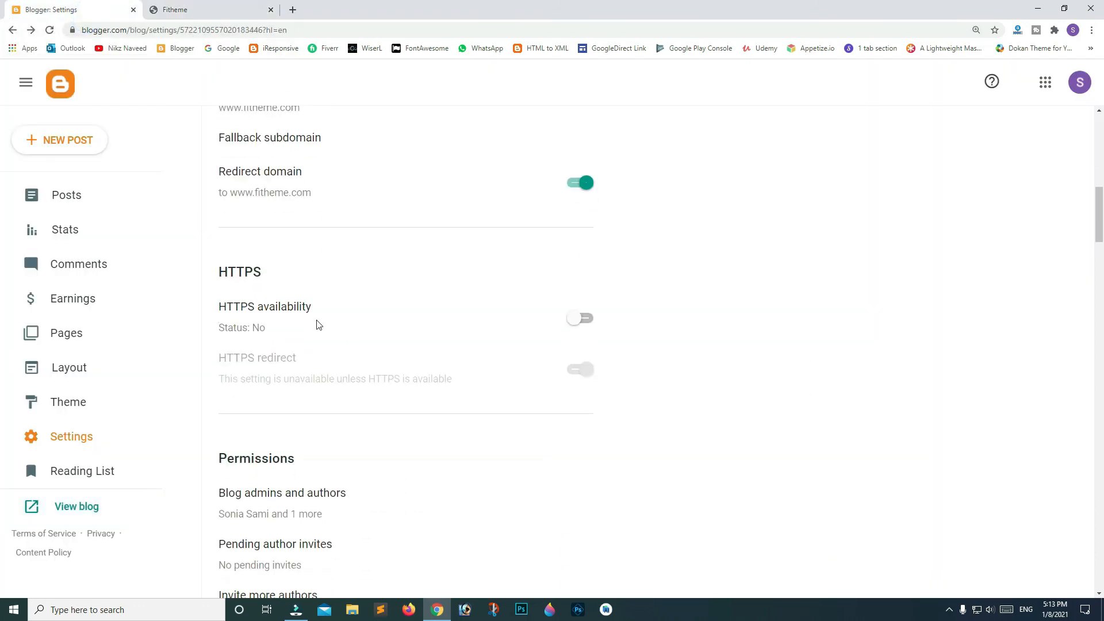
pyautogui.moveTo(556, 360)
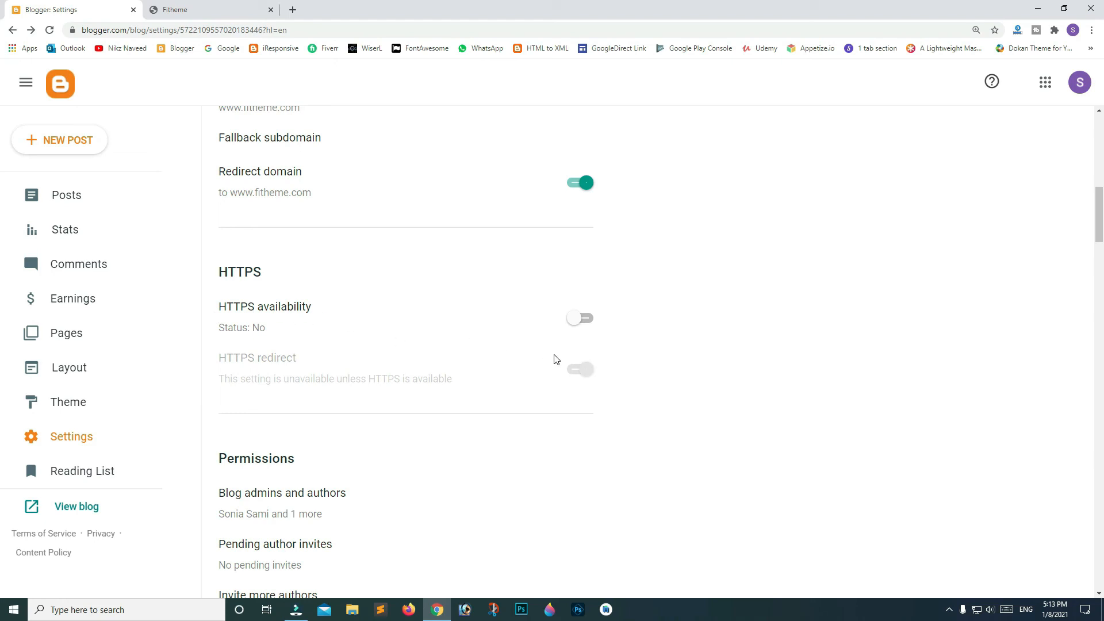
pyautogui.click(580, 318)
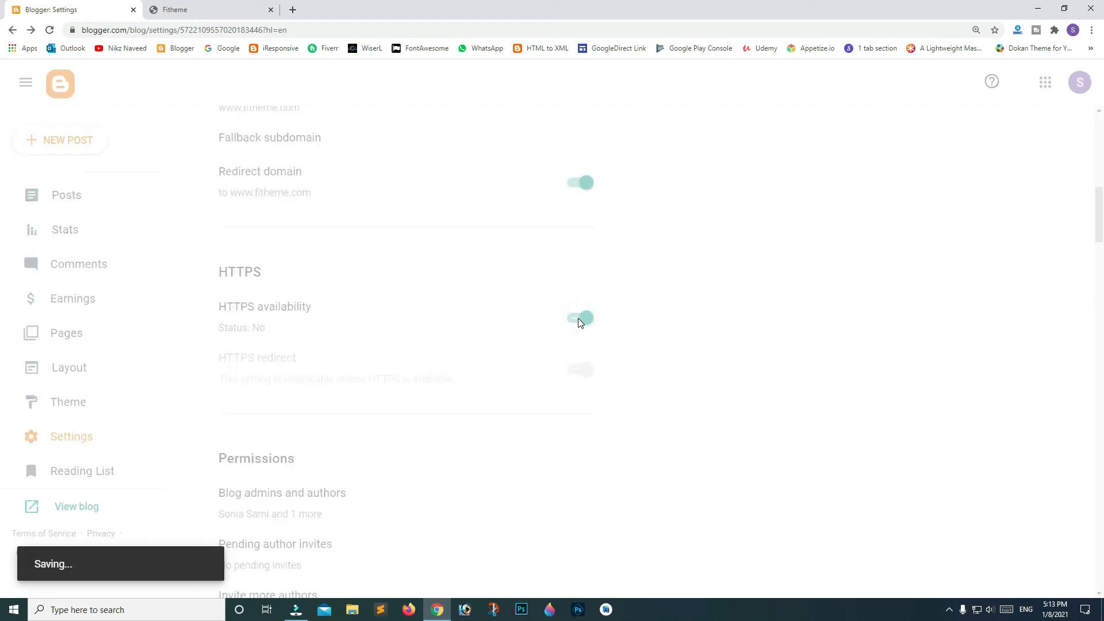
pyautogui.click(580, 318)
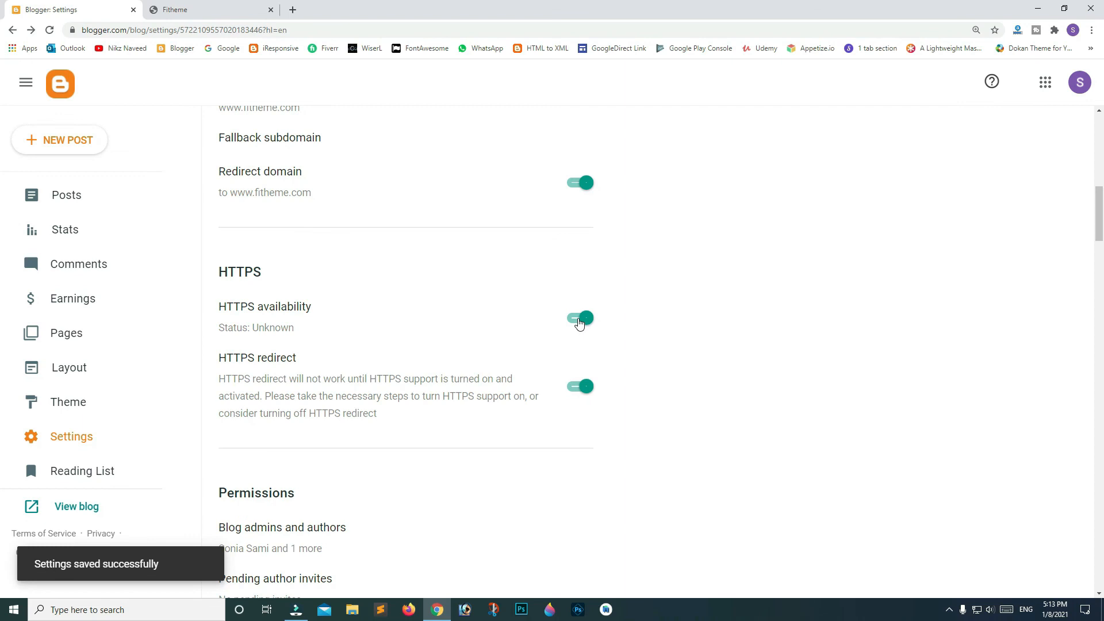
pyautogui.click(580, 318)
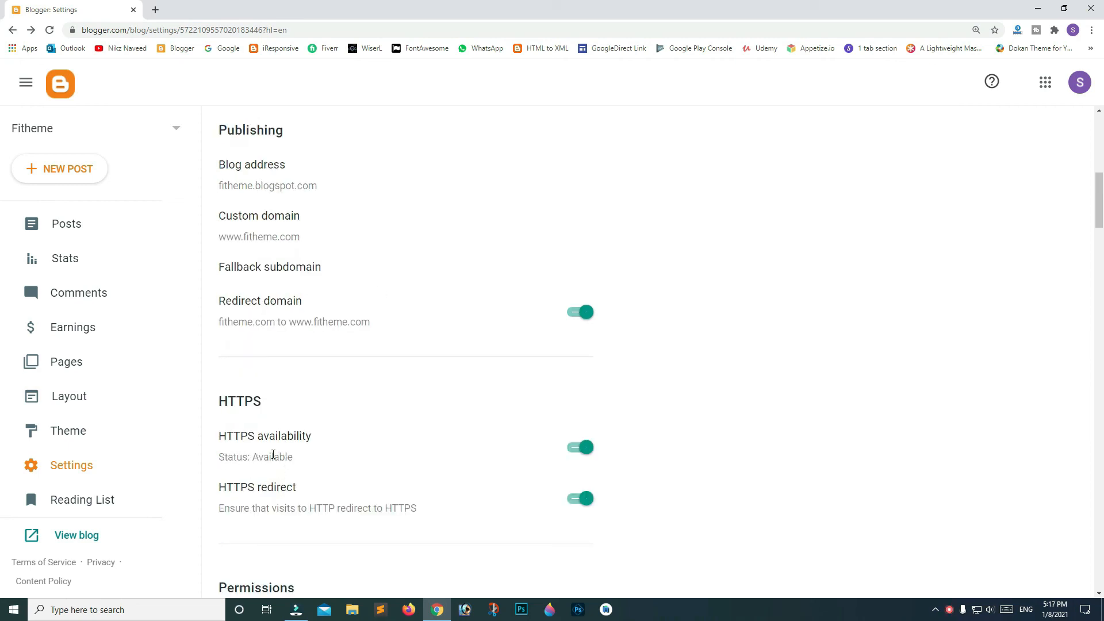
pyautogui.moveTo(76, 536)
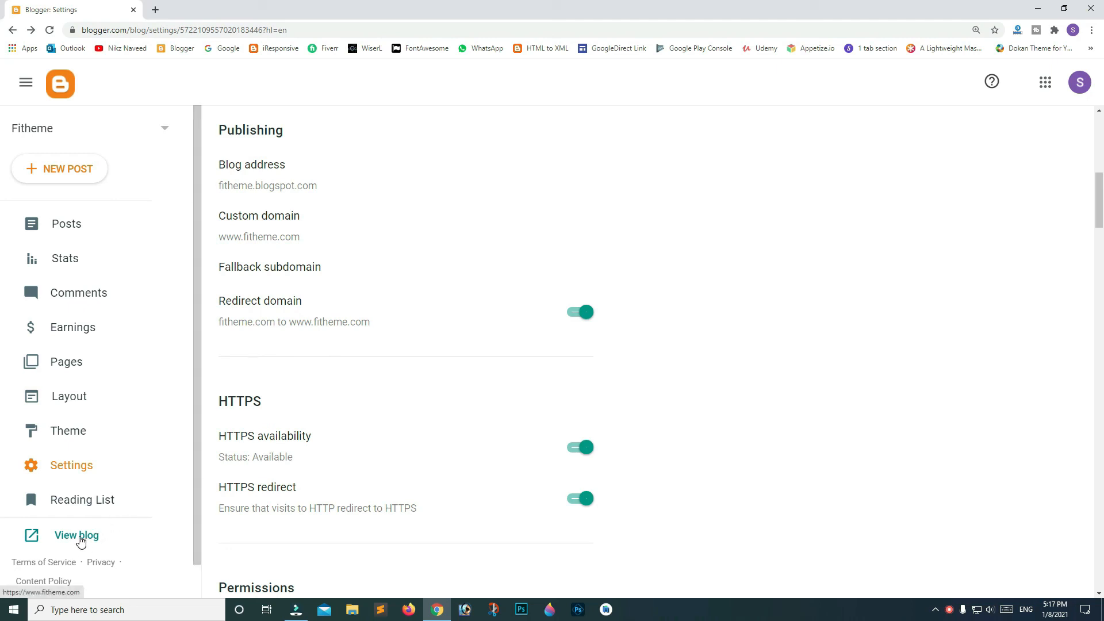
# View the live blog at fitheme.com and check the padlock shows a secure, certified connection.
pyautogui.click(76, 535)
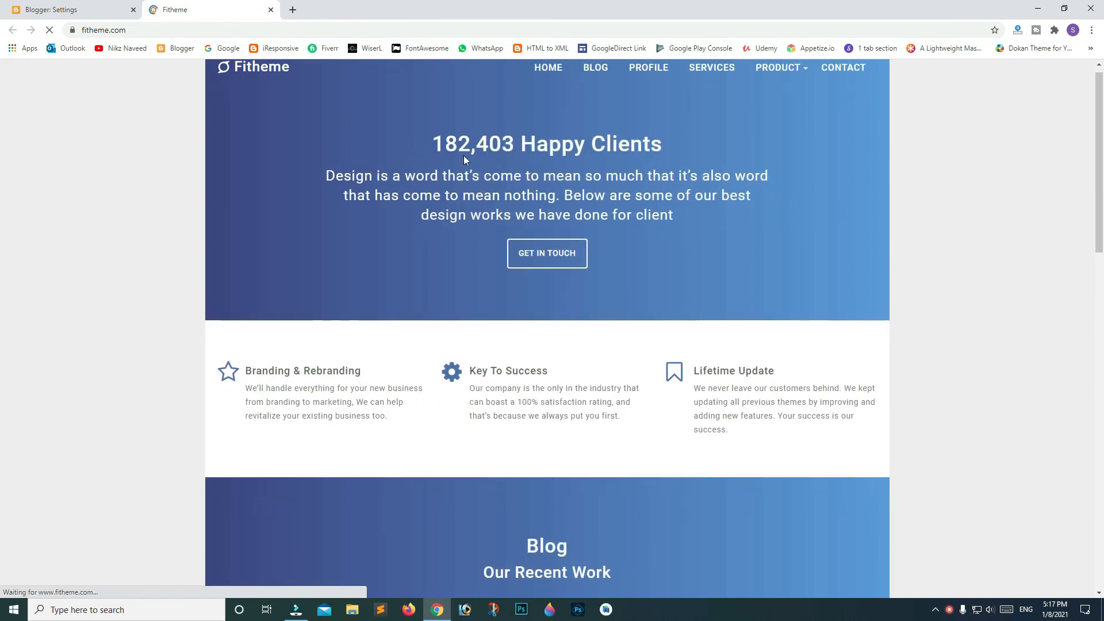
pyautogui.click(50, 30)
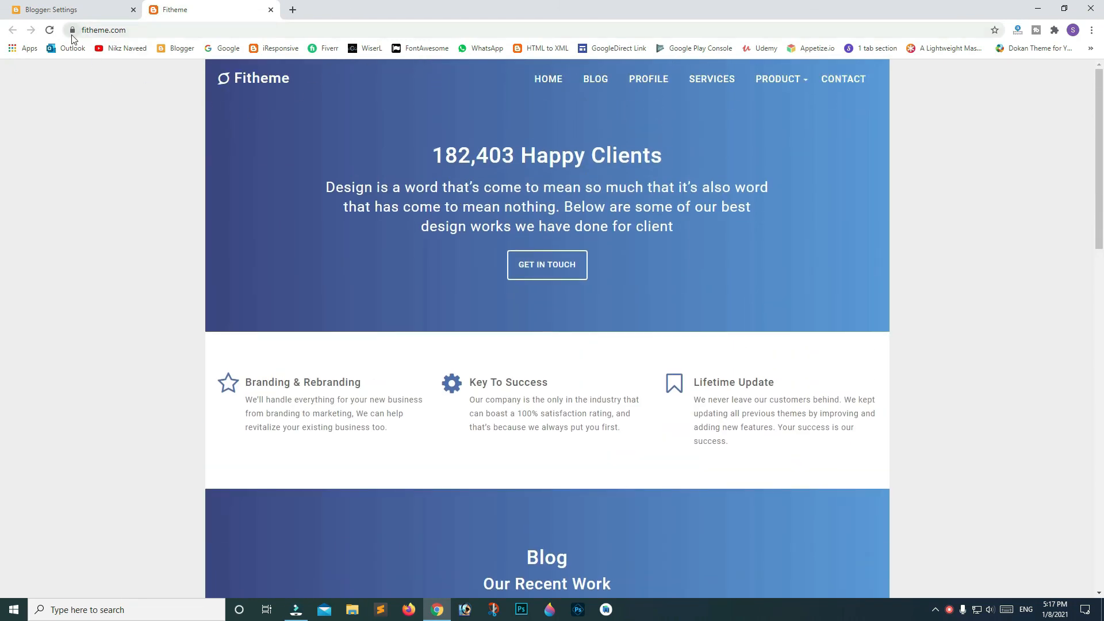
pyautogui.click(72, 29)
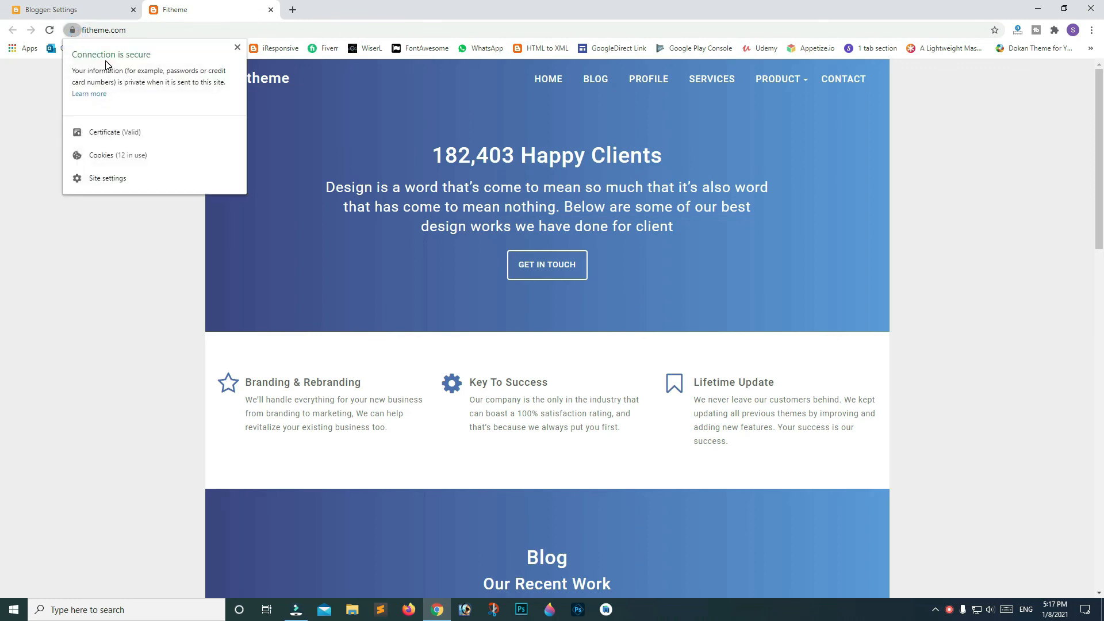
pyautogui.moveTo(204, 75)
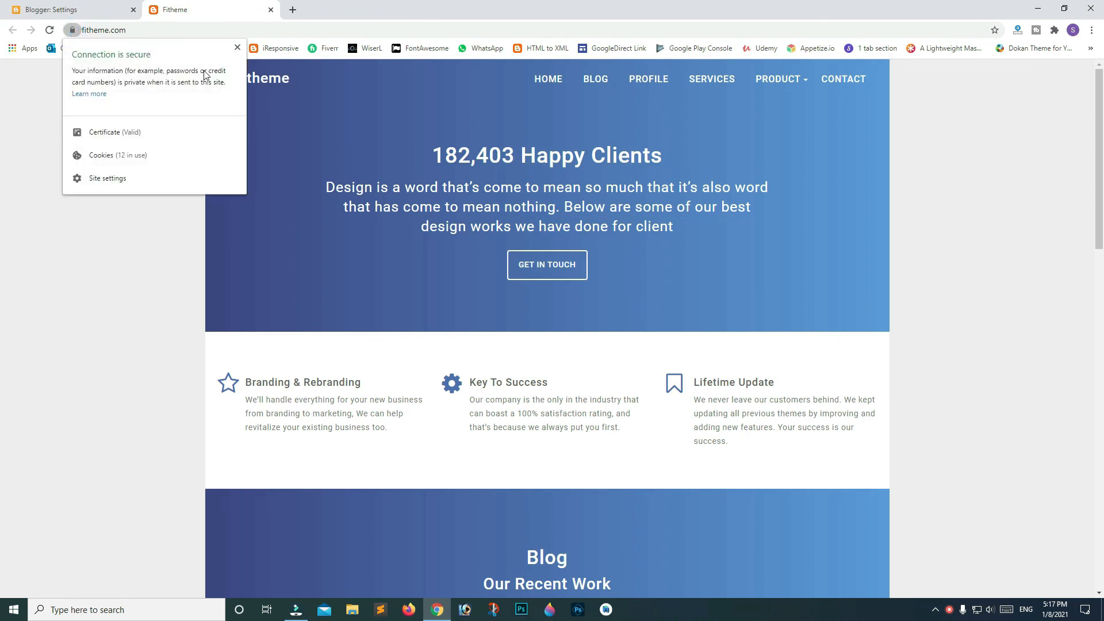
pyautogui.click(238, 48)
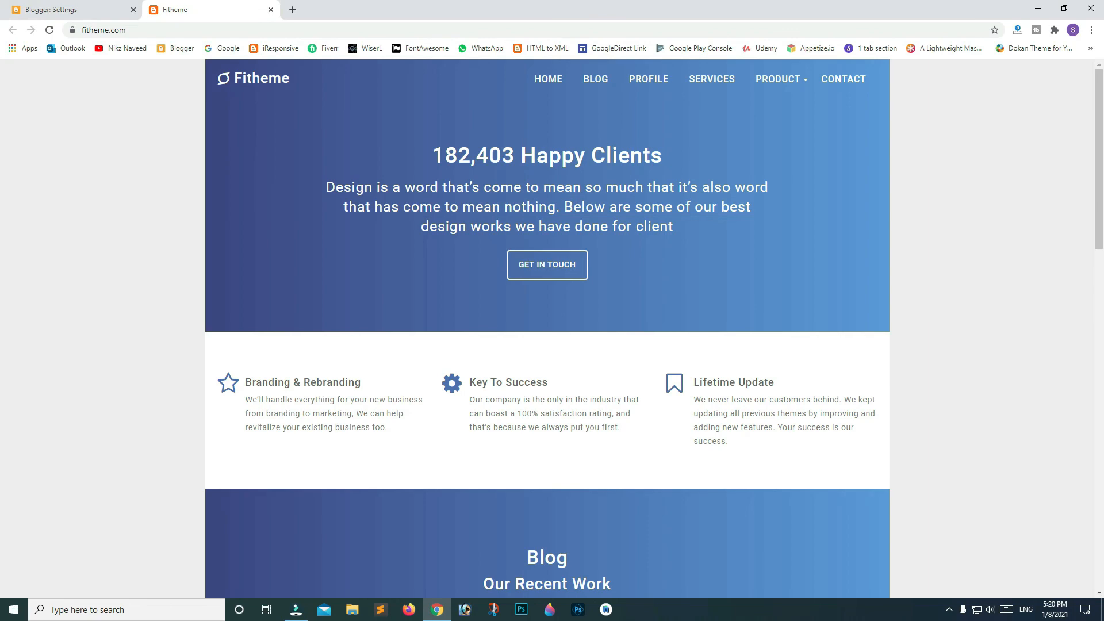